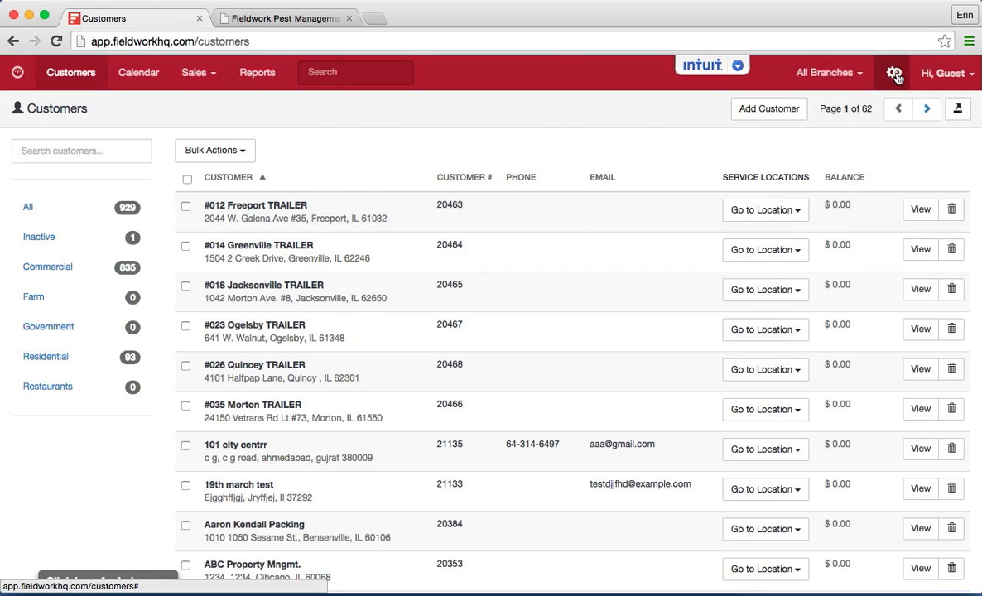
Reach Company Information from the gear menu and scroll to the Customer Portal settings
{"action": "left_click", "coordinate": [891, 73]}
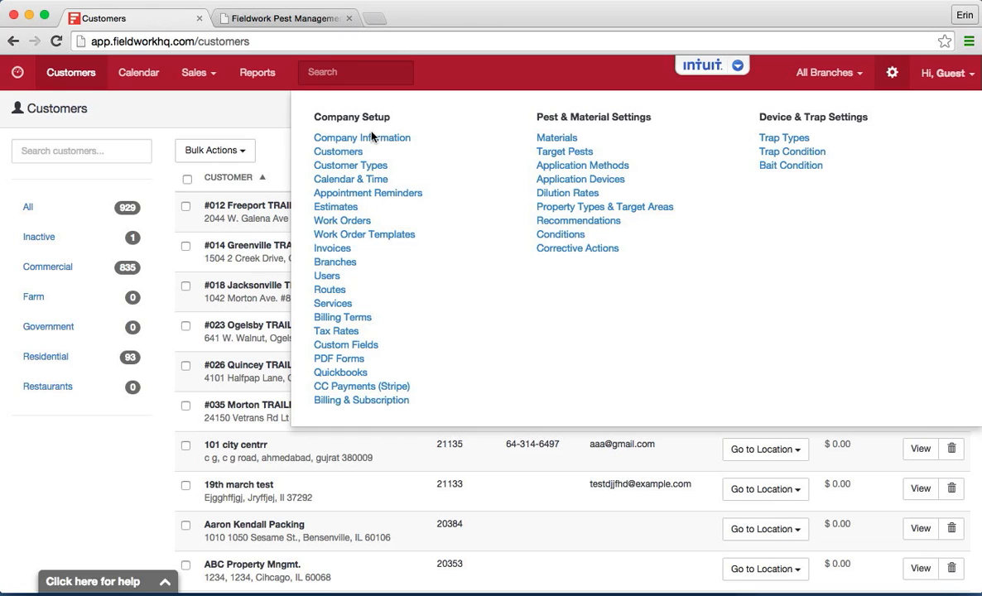
{"action": "mouse_move", "coordinate": [361, 138]}
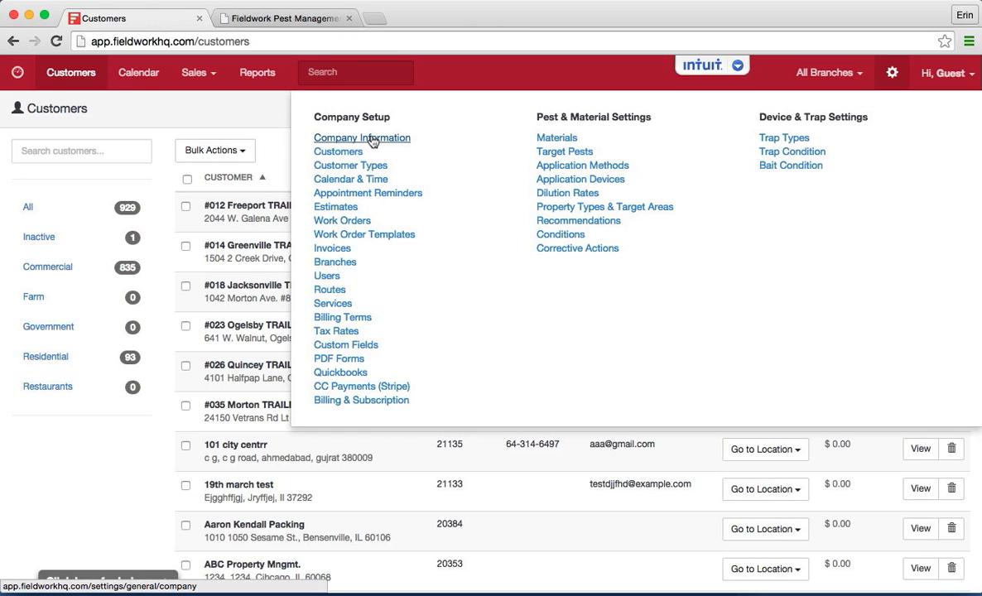
{"action": "left_click", "coordinate": [361, 137]}
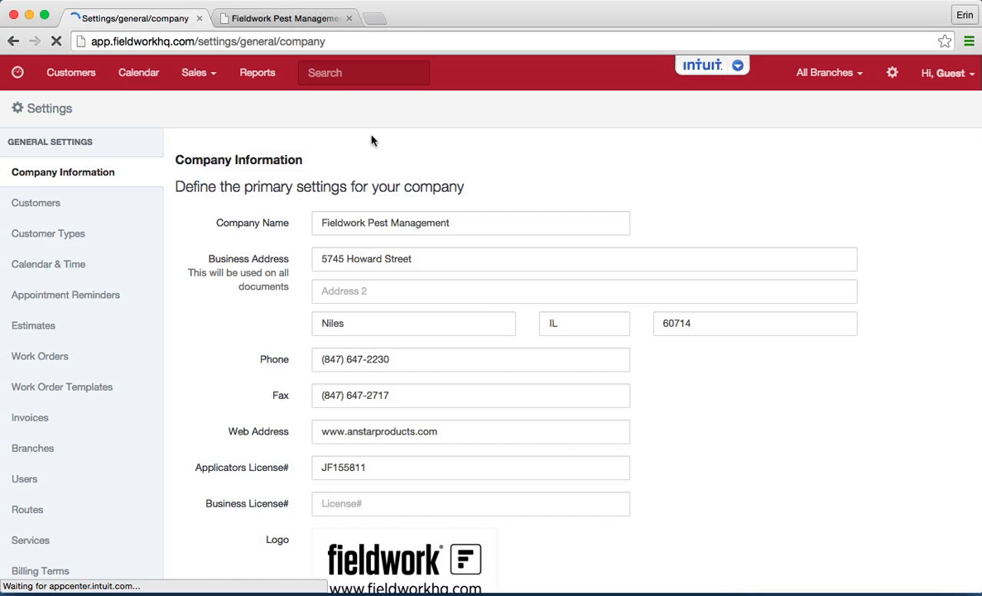
{"action": "scroll", "scroll_direction": "down", "scroll_amount": 3}
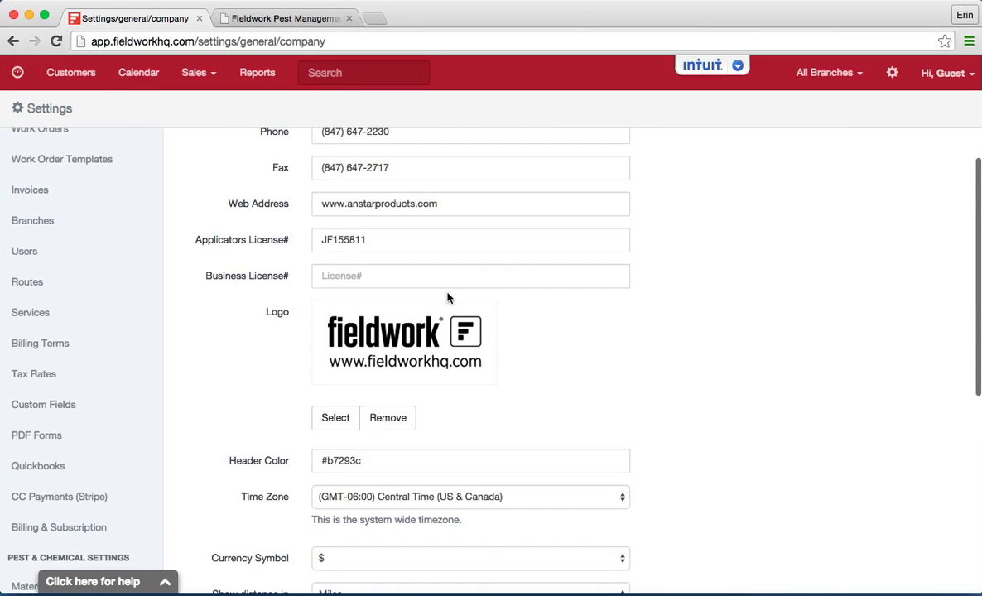
{"action": "scroll", "scroll_direction": "down", "scroll_amount": 3}
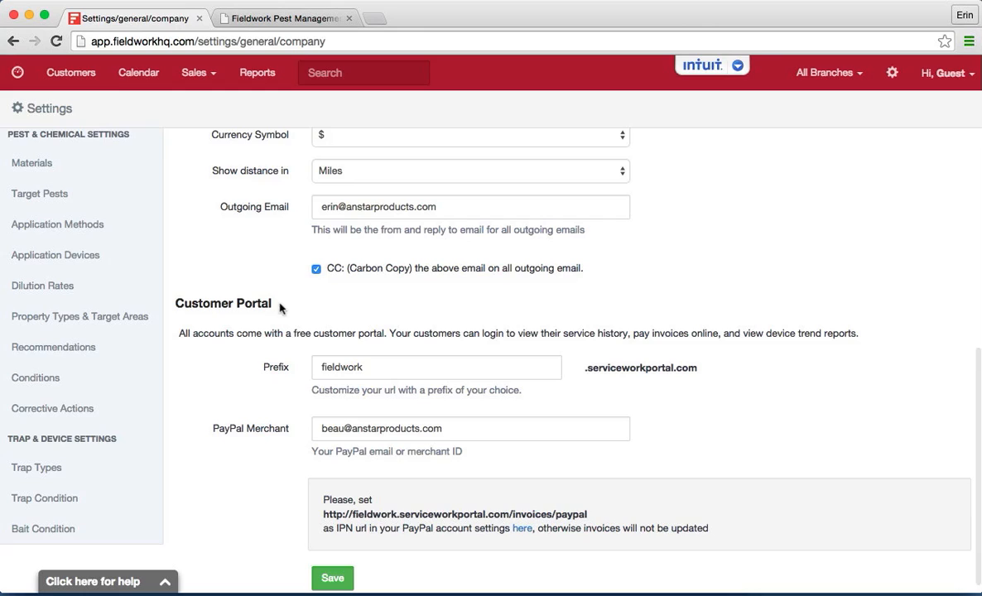
{"action": "left_click", "coordinate": [438, 367]}
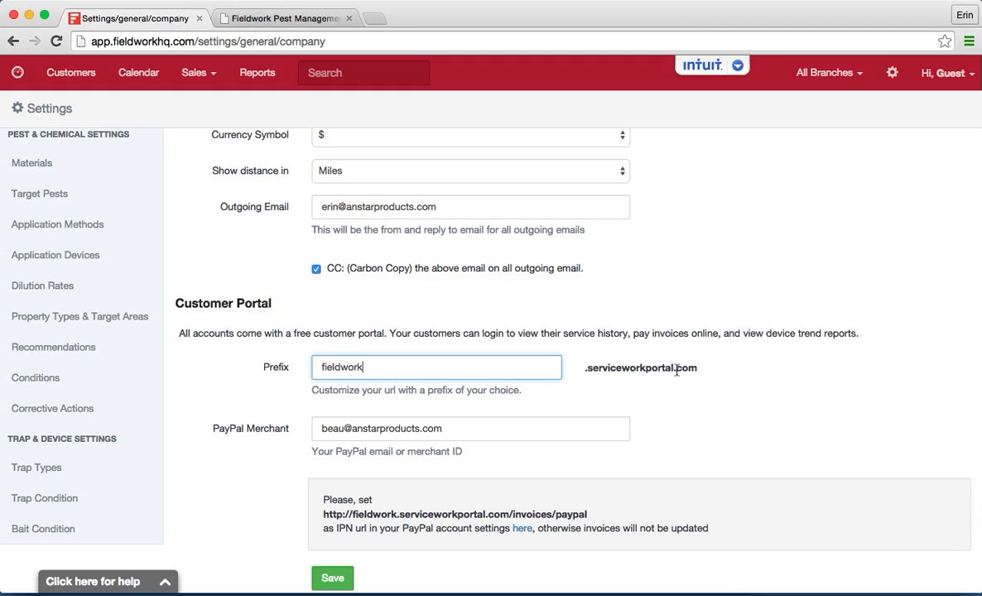
{"action": "mouse_move", "coordinate": [304, 367]}
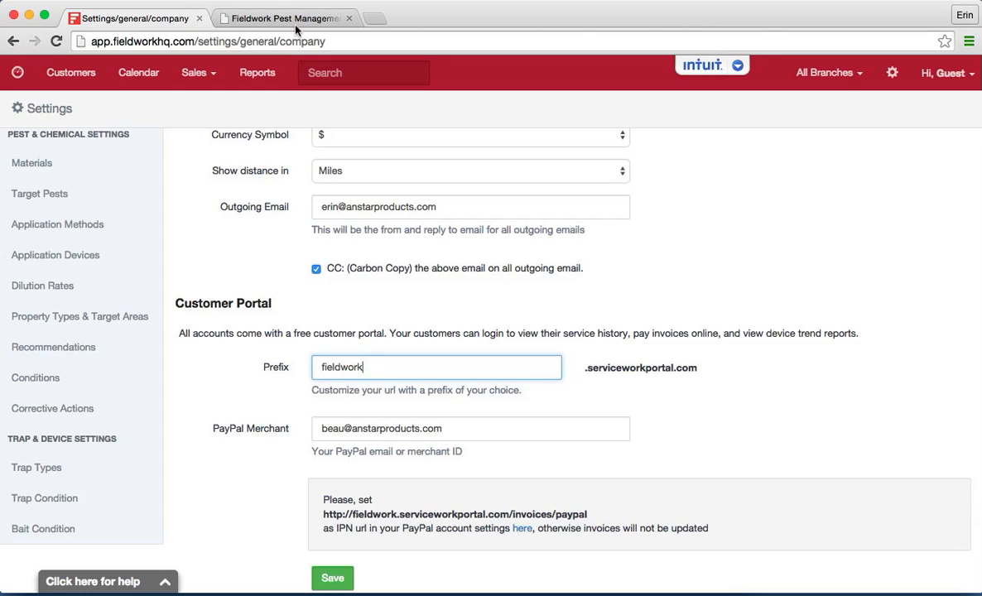
{"action": "mouse_move", "coordinate": [285, 16]}
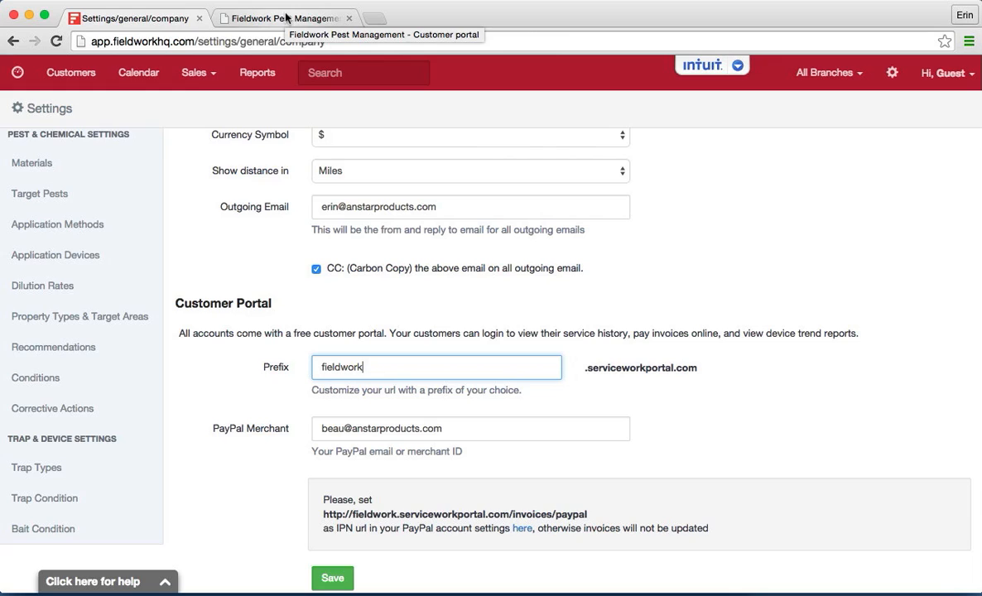
Show the fieldwork.serviceworkportal.com sign-in page and focus its email and account number fields
{"action": "left_click", "coordinate": [281, 17]}
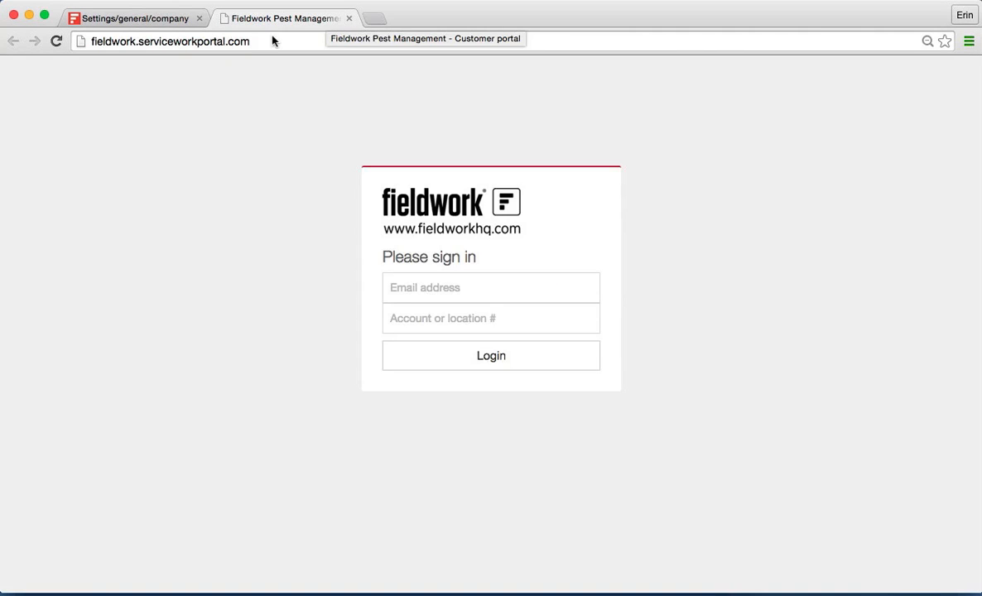
{"action": "mouse_move", "coordinate": [130, 41]}
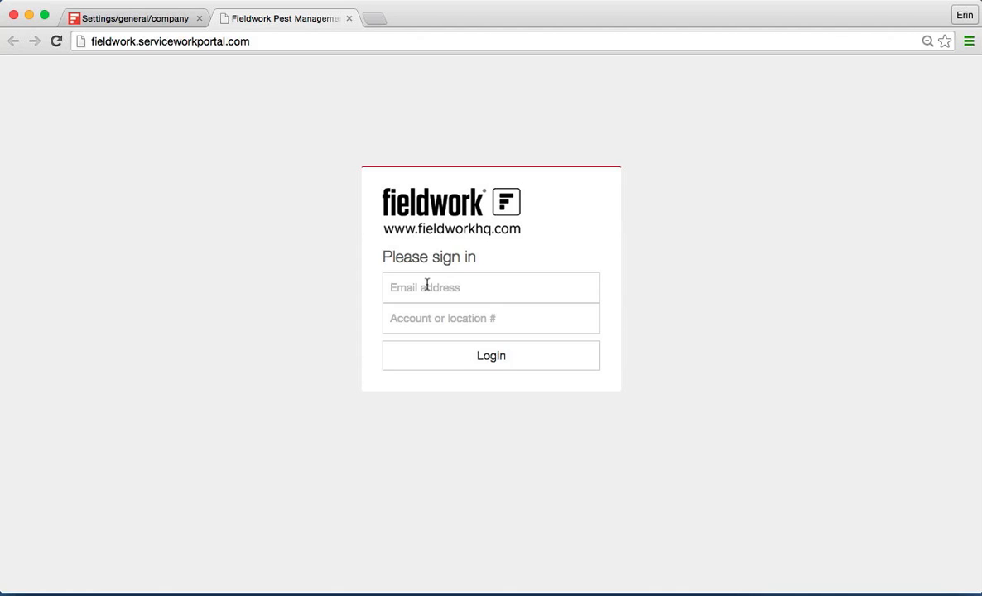
{"action": "left_click", "coordinate": [490, 289]}
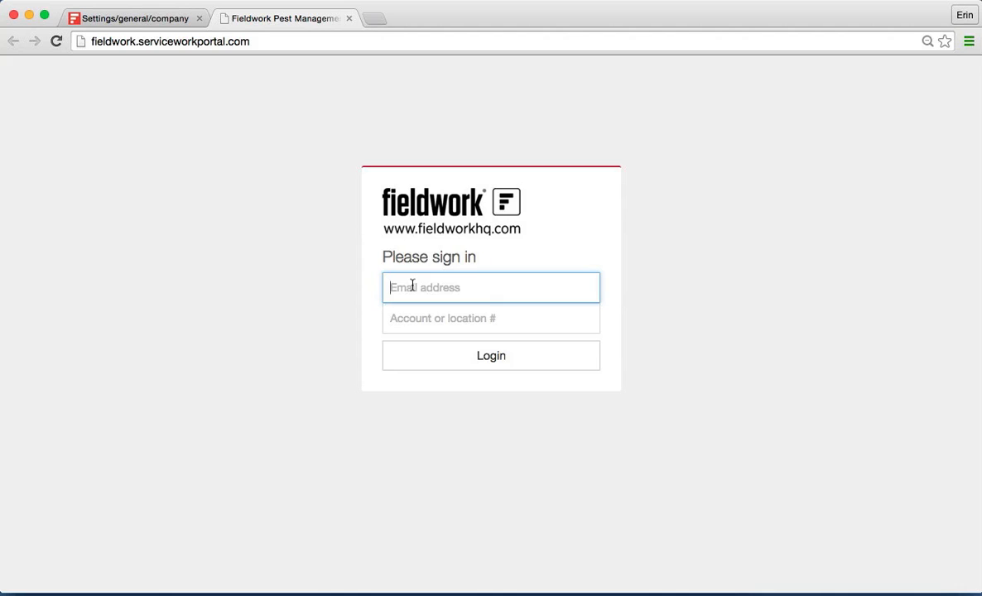
{"action": "mouse_move", "coordinate": [399, 288]}
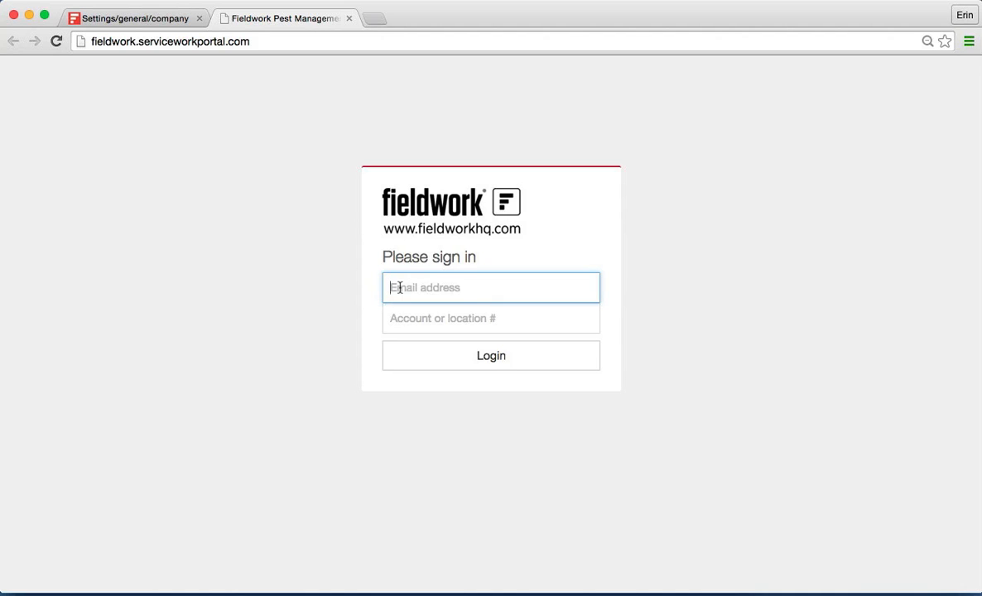
{"action": "mouse_move", "coordinate": [477, 288]}
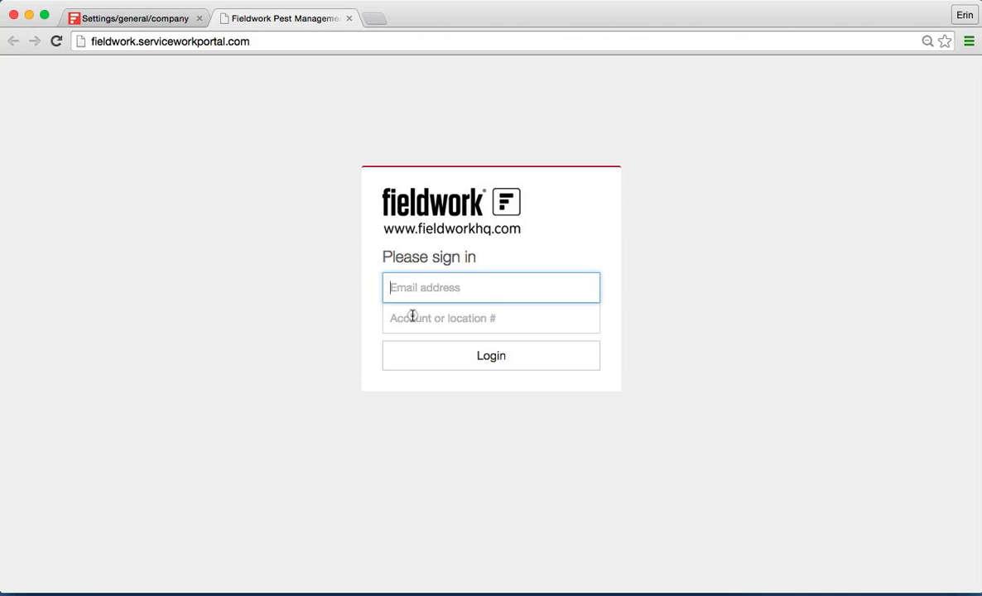
{"action": "left_click", "coordinate": [490, 318]}
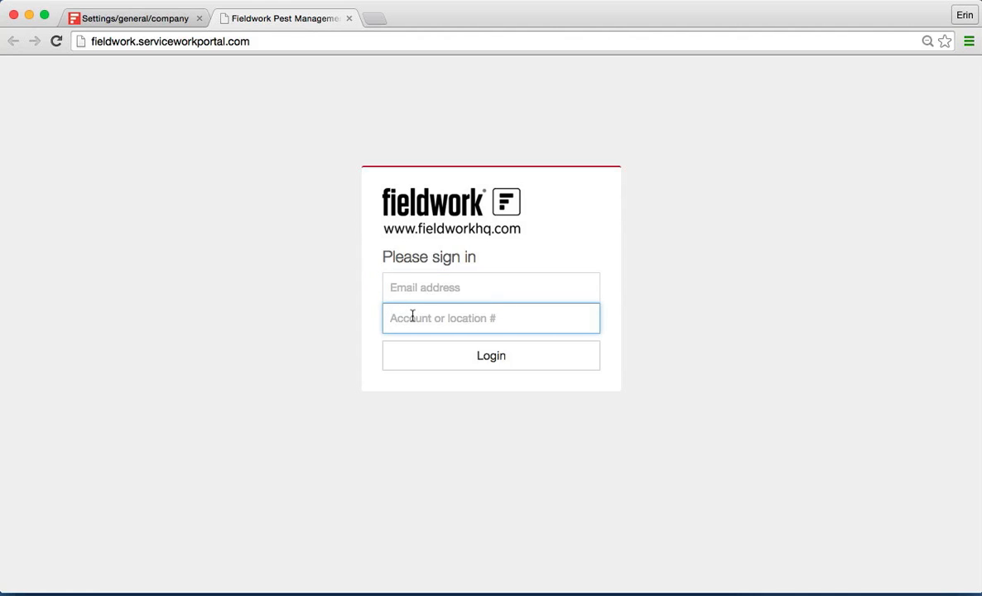
{"action": "mouse_move", "coordinate": [132, 17]}
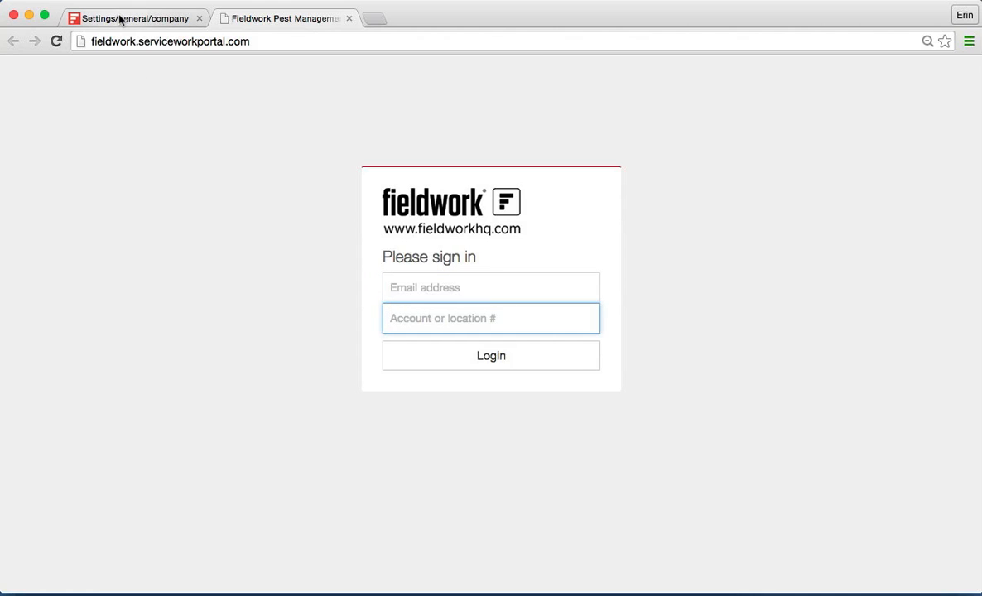
Return to Fieldwork and browse the Customers list down to ABC Property Mgmt
{"action": "left_click", "coordinate": [132, 18]}
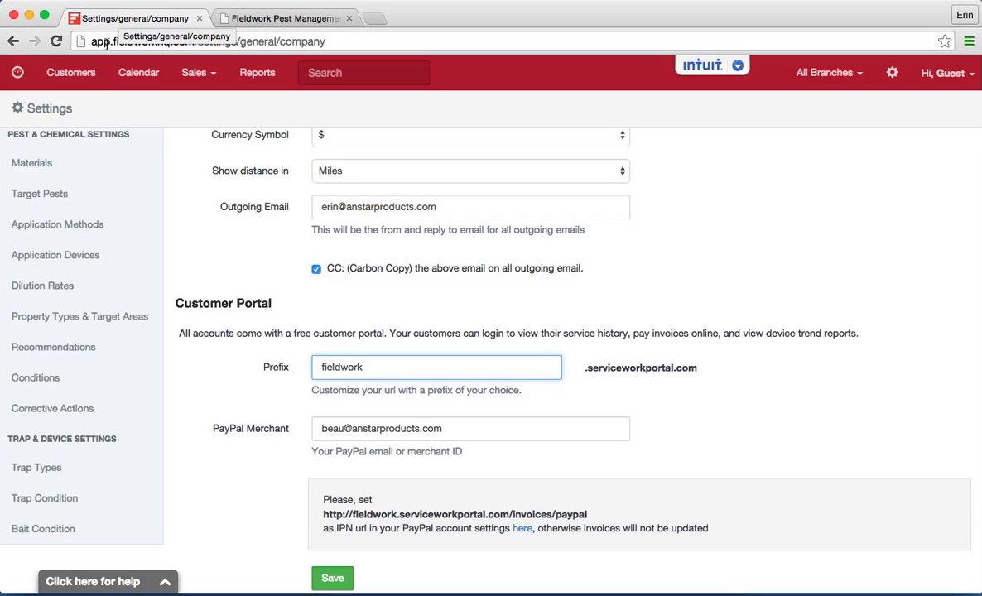
{"action": "left_click", "coordinate": [69, 73]}
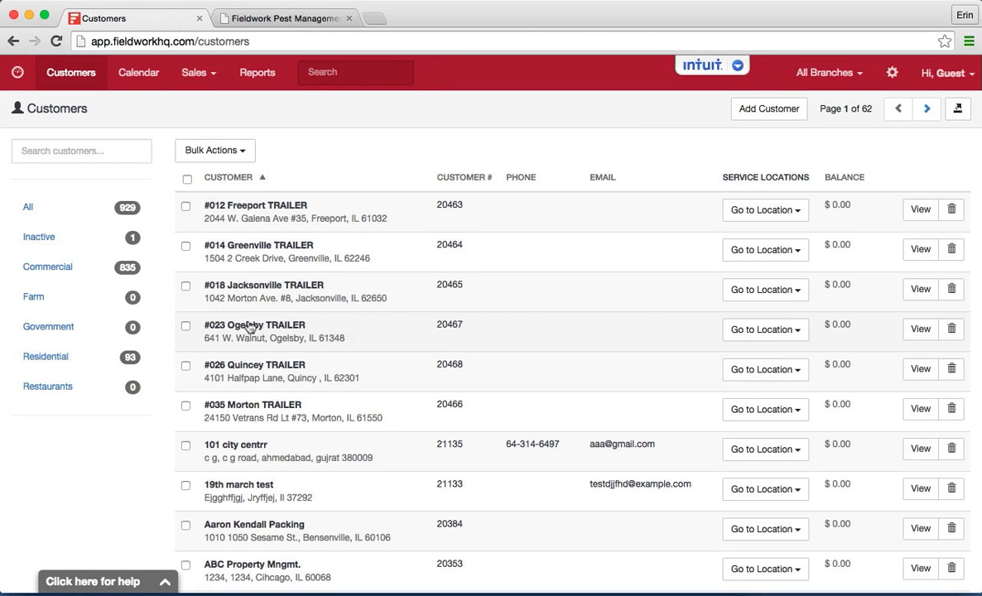
{"action": "scroll", "scroll_direction": "down", "scroll_amount": 3}
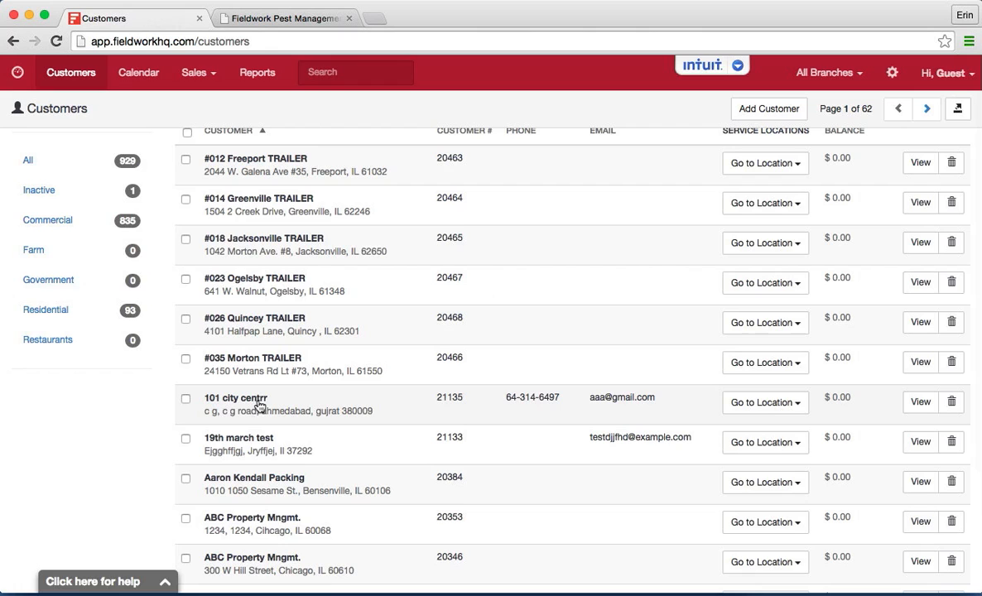
{"action": "scroll", "scroll_direction": "down", "scroll_amount": 3}
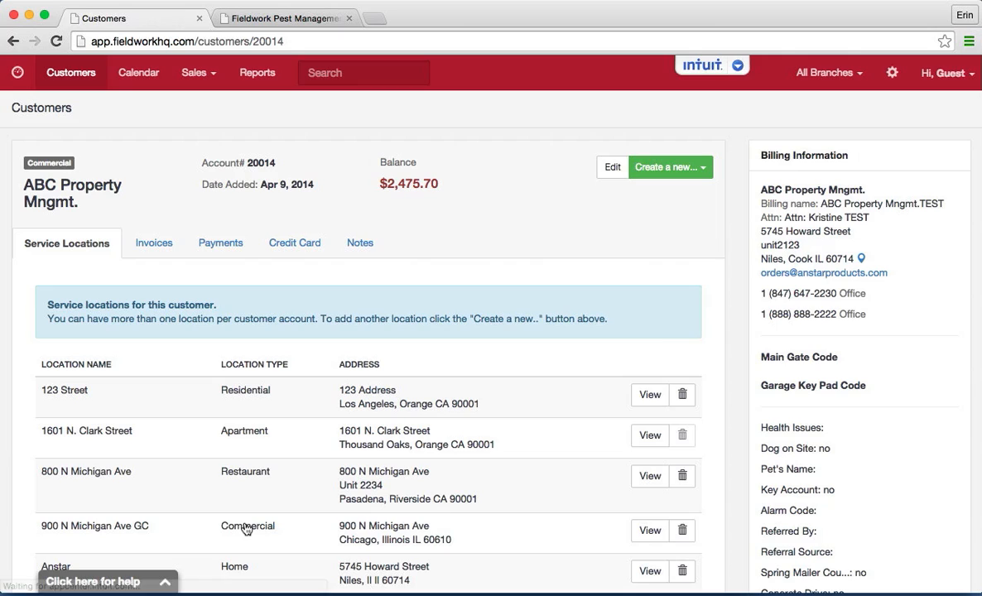
{"action": "mouse_move", "coordinate": [825, 272]}
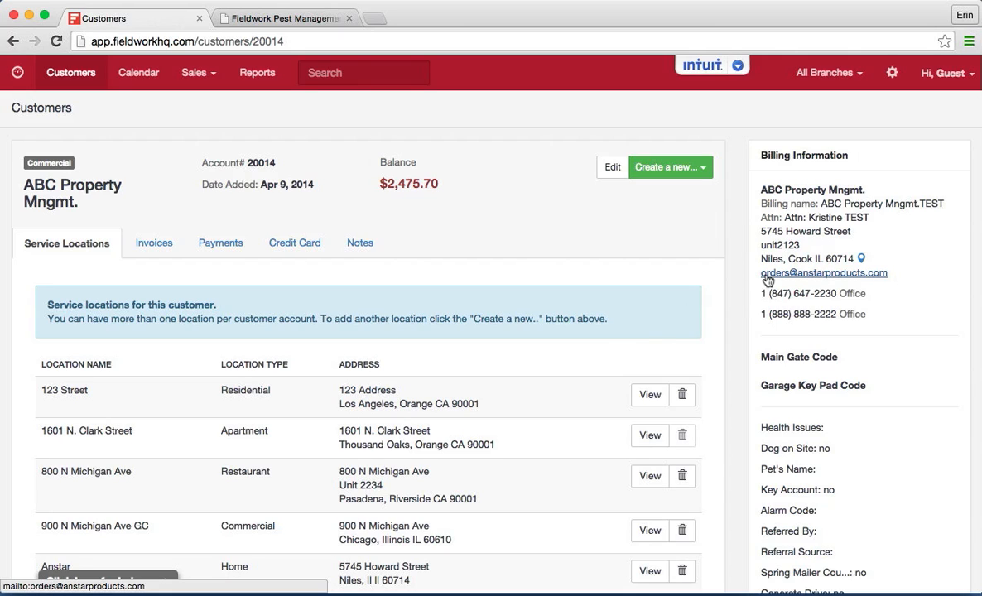
{"action": "mouse_move", "coordinate": [871, 278]}
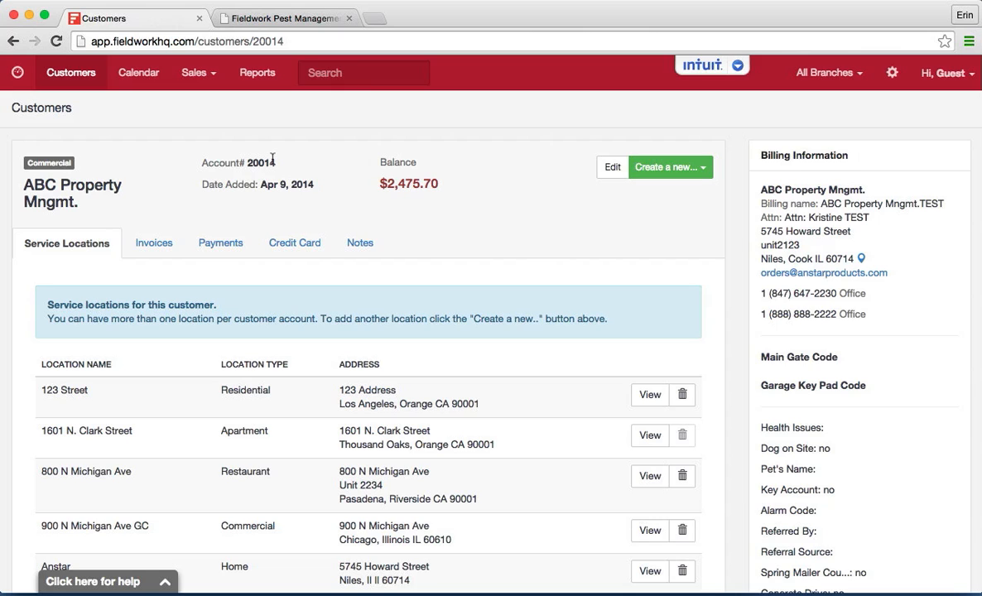
{"action": "mouse_move", "coordinate": [277, 93]}
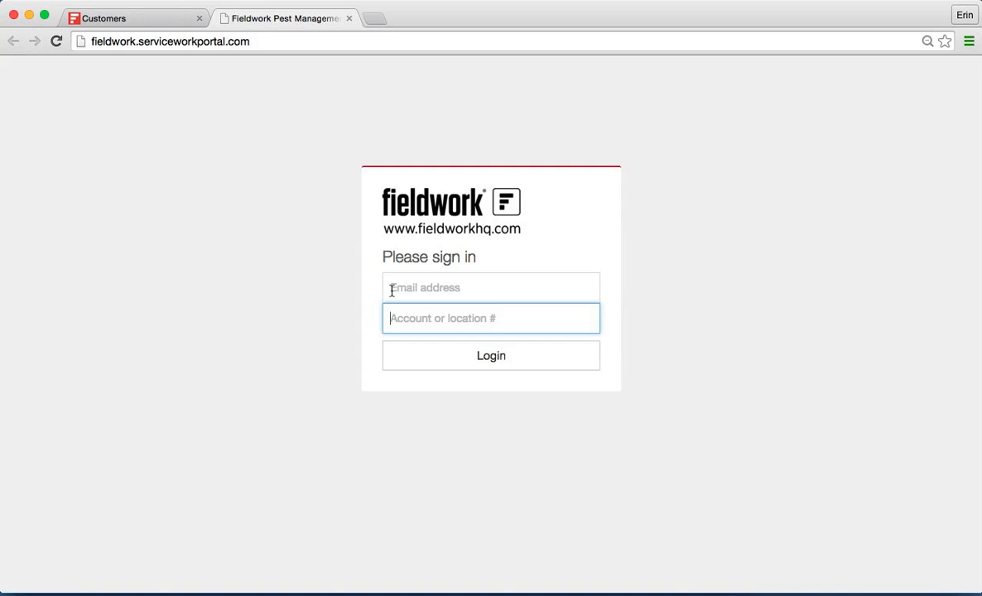
{"action": "left_click", "coordinate": [490, 288]}
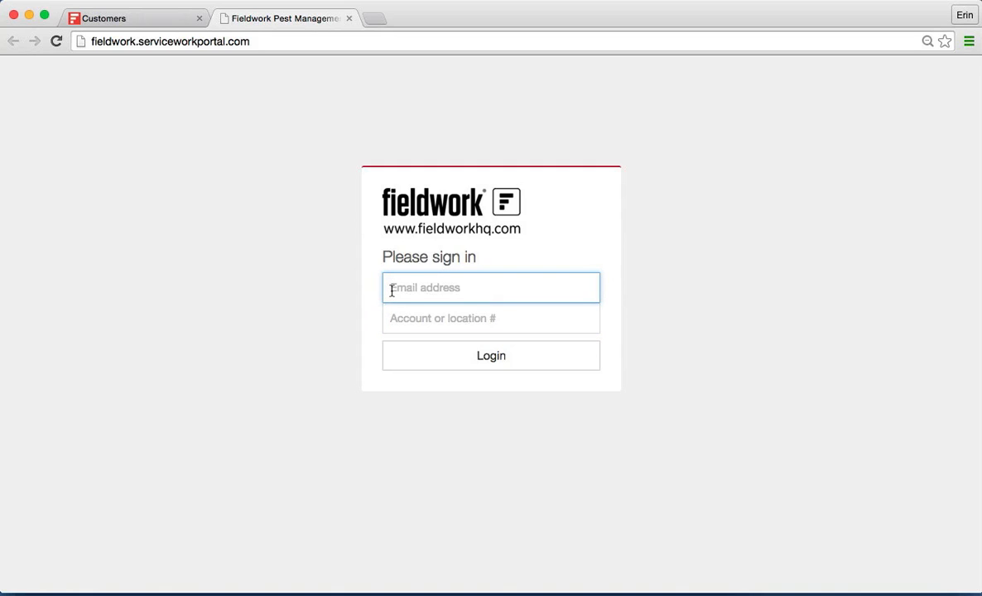
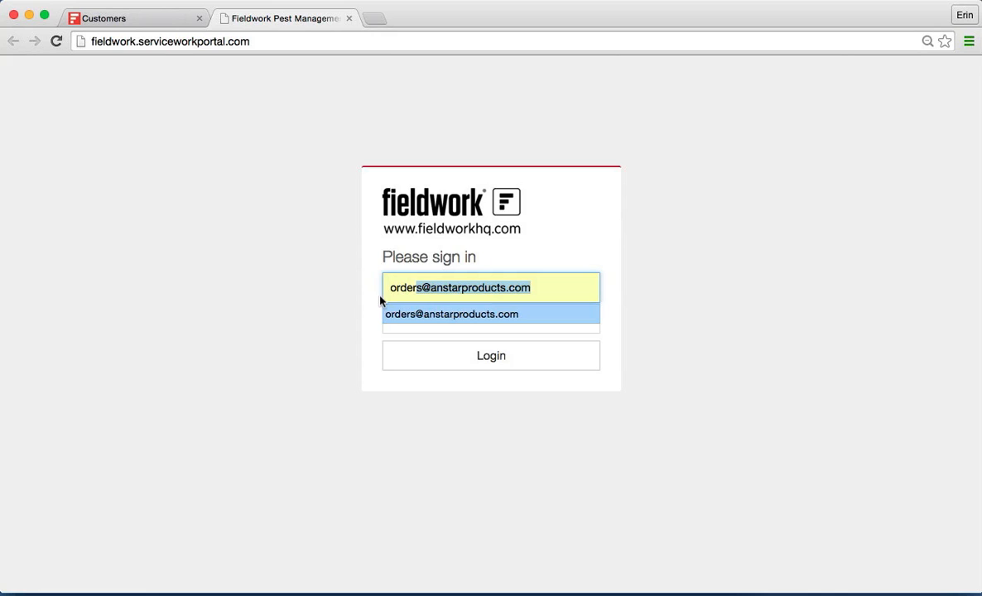
{"action": "left_click", "coordinate": [490, 318]}
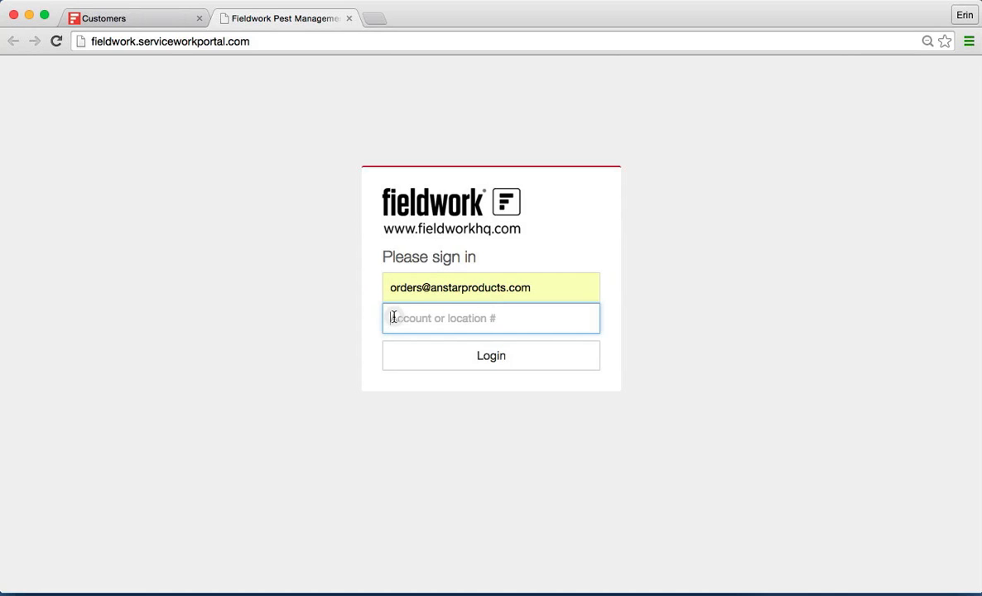
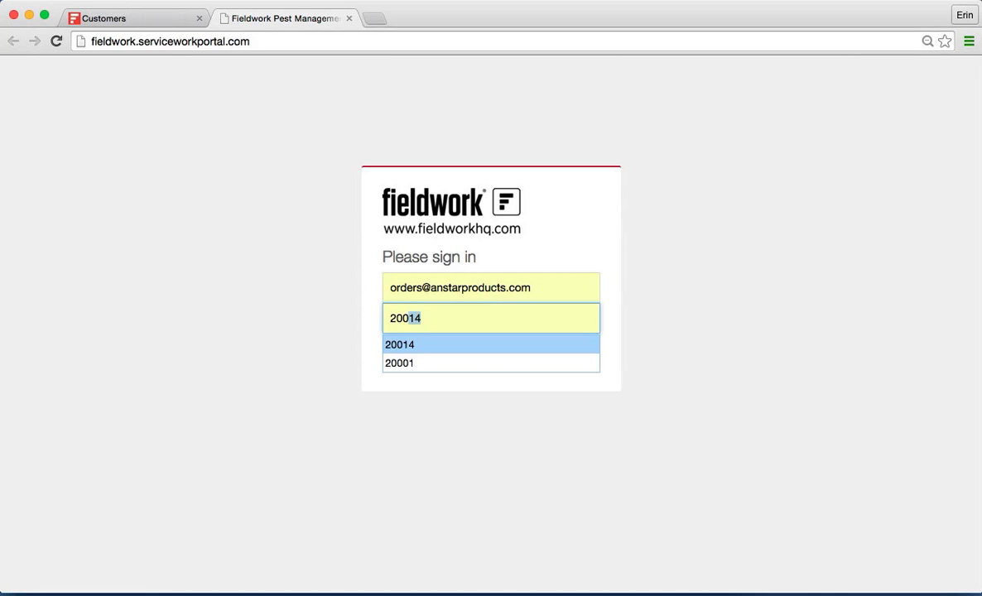
{"action": "left_click", "coordinate": [491, 354]}
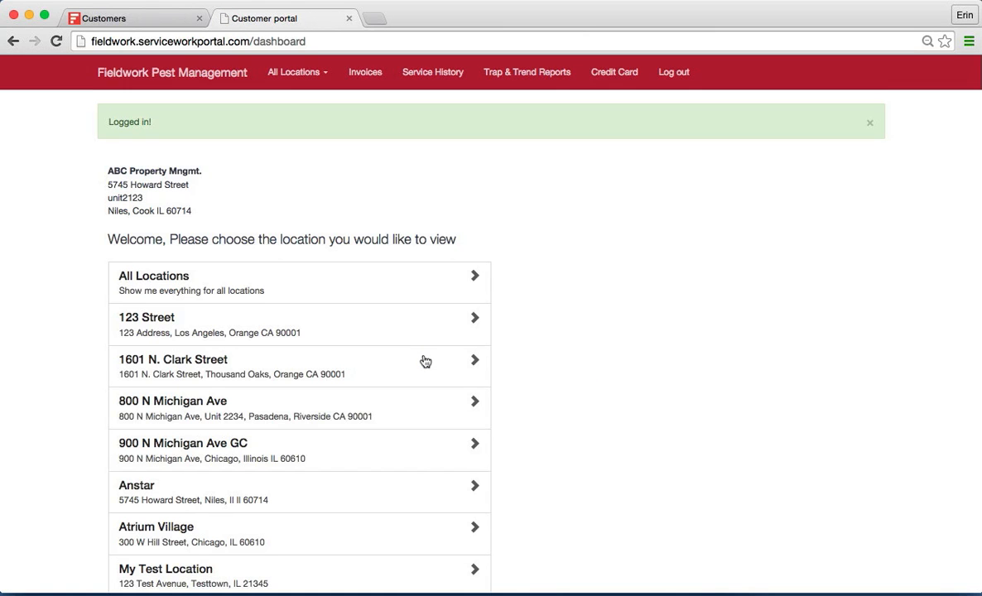
{"action": "mouse_move", "coordinate": [321, 100]}
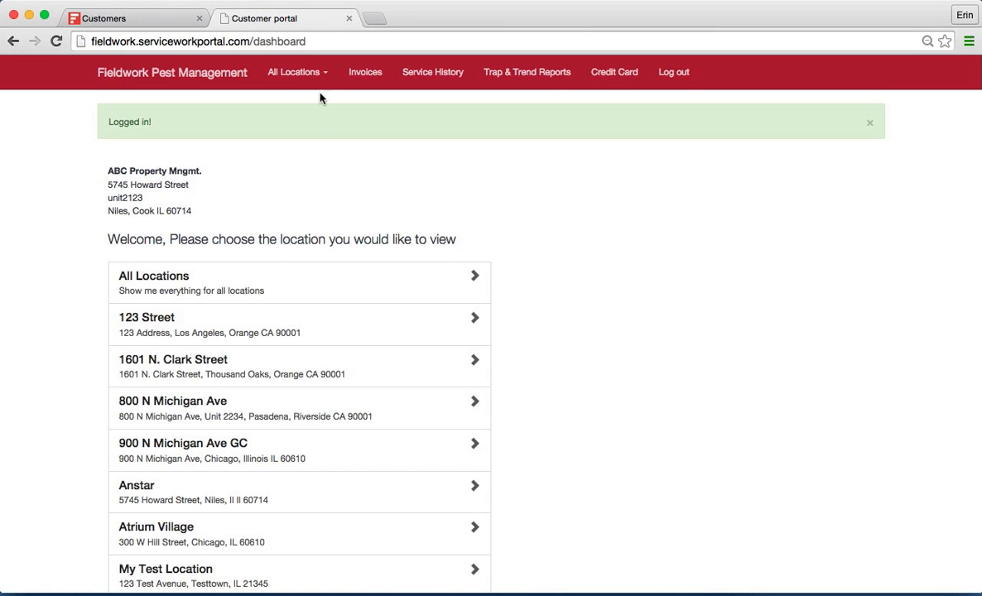
{"action": "mouse_move", "coordinate": [298, 73]}
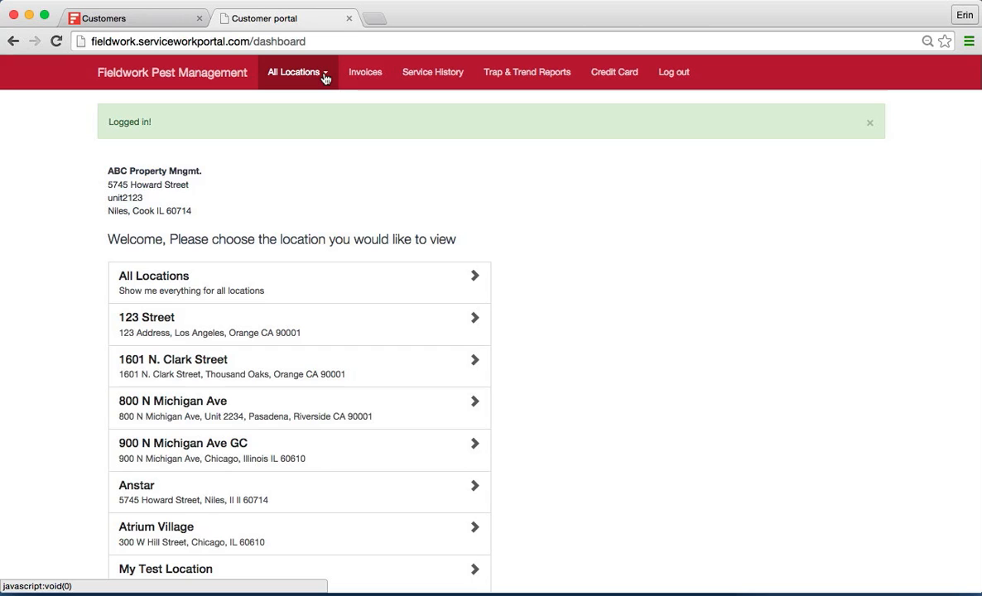
{"action": "left_click", "coordinate": [296, 73]}
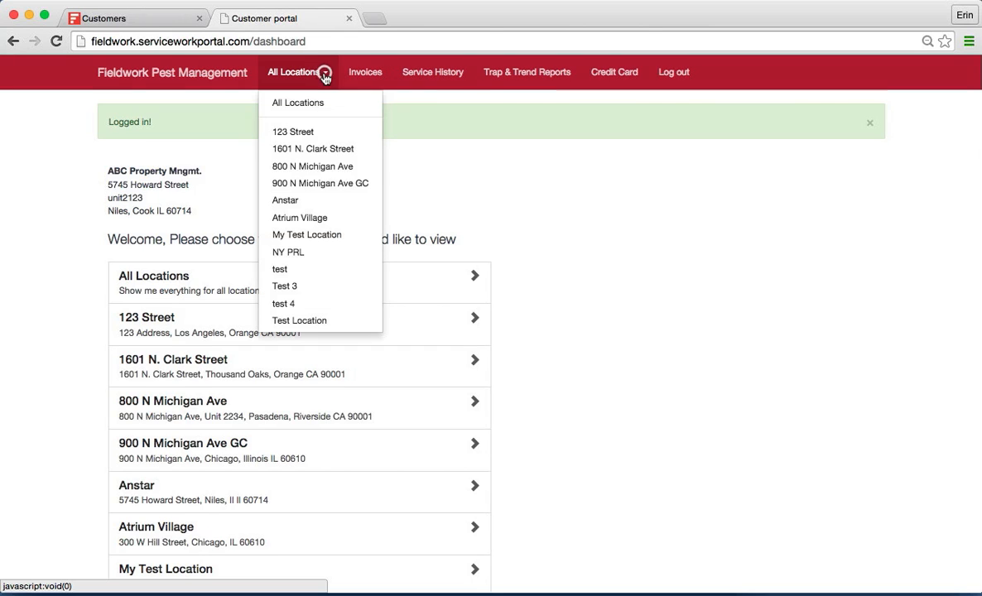
{"action": "mouse_move", "coordinate": [300, 217]}
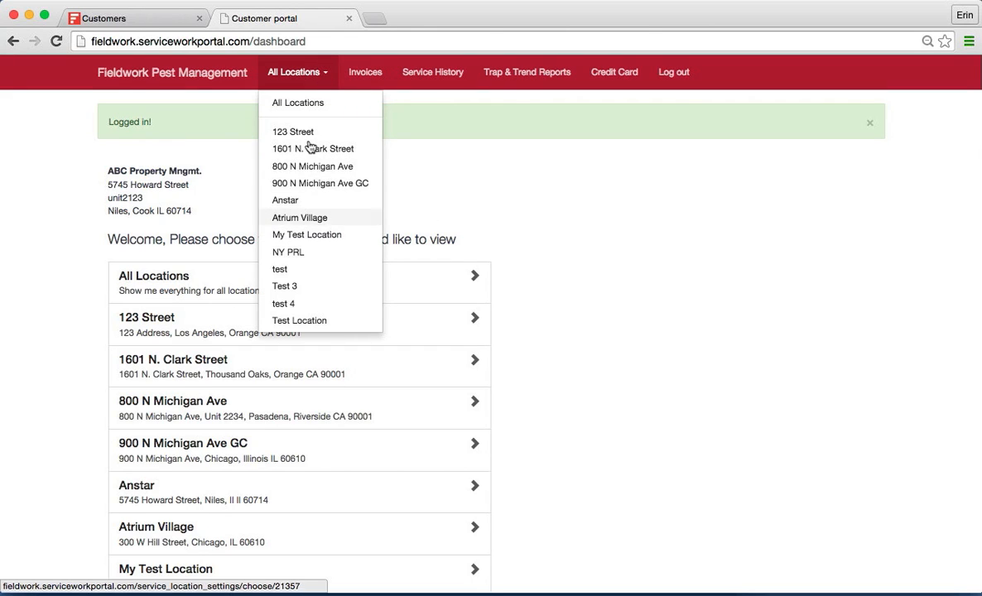
{"action": "left_click", "coordinate": [295, 73]}
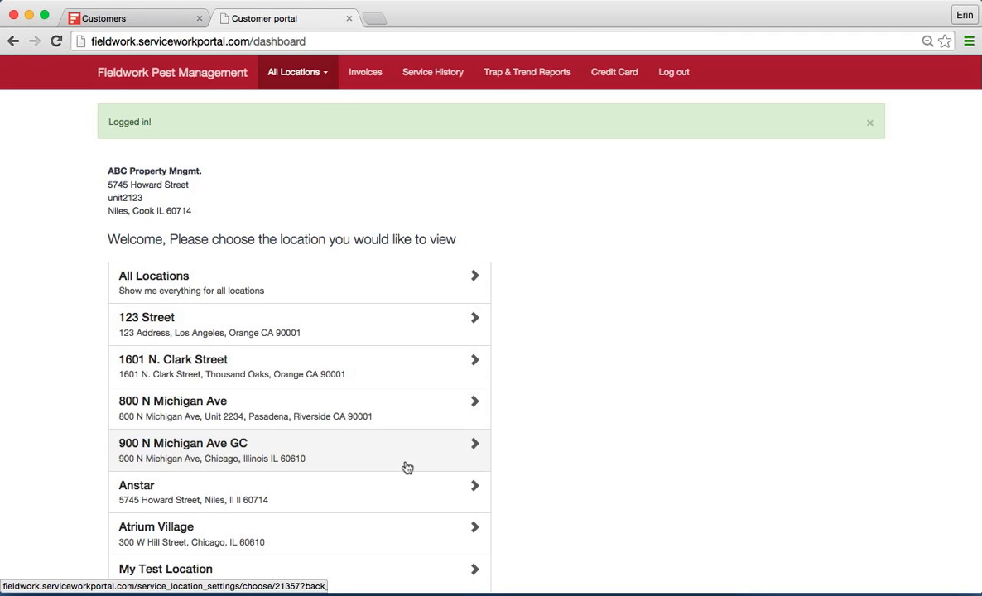
{"action": "scroll", "scroll_direction": "down", "scroll_amount": 3}
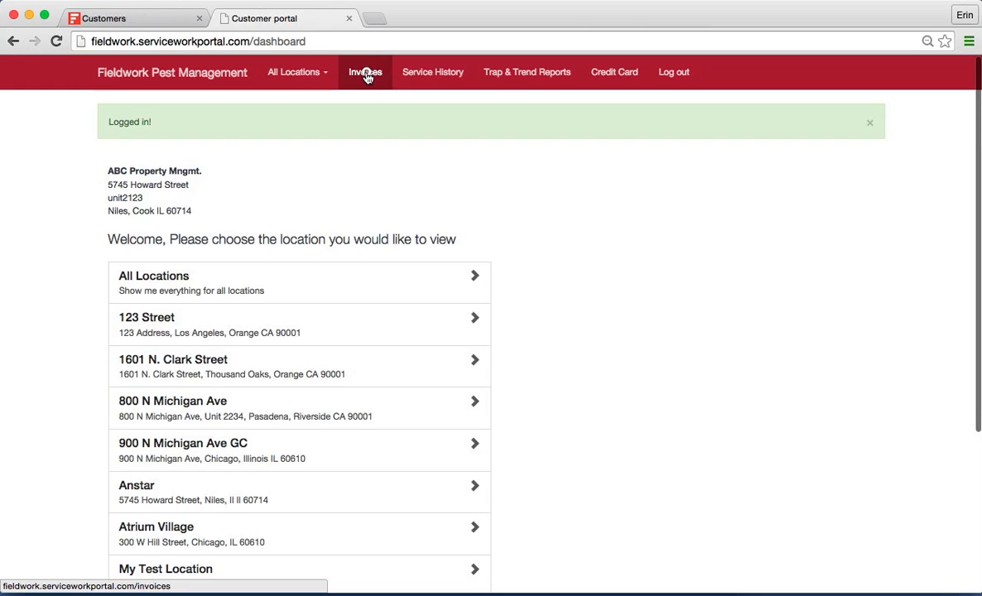
Review ABC Property Mngmt.'s invoice table with its 2475.70 balance and paid invoices
{"action": "left_click", "coordinate": [366, 73]}
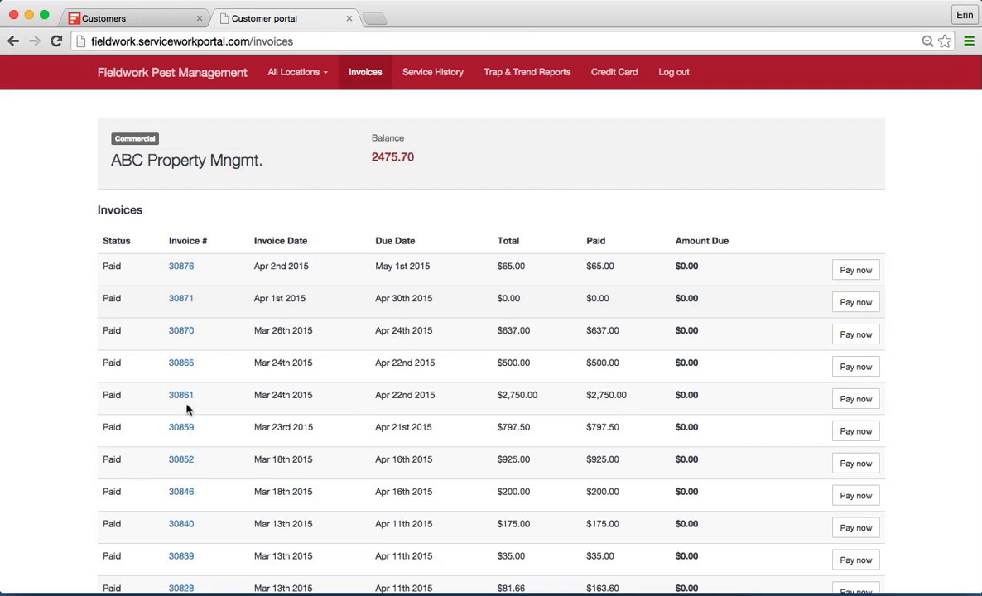
{"action": "scroll", "scroll_direction": "down", "scroll_amount": 3}
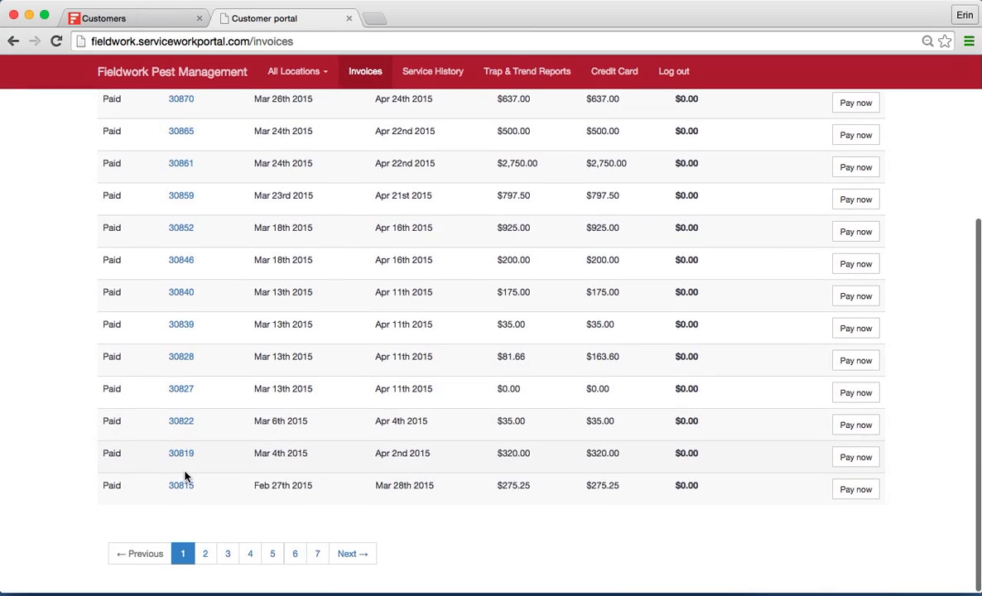
{"action": "scroll", "scroll_direction": "up", "scroll_amount": 3}
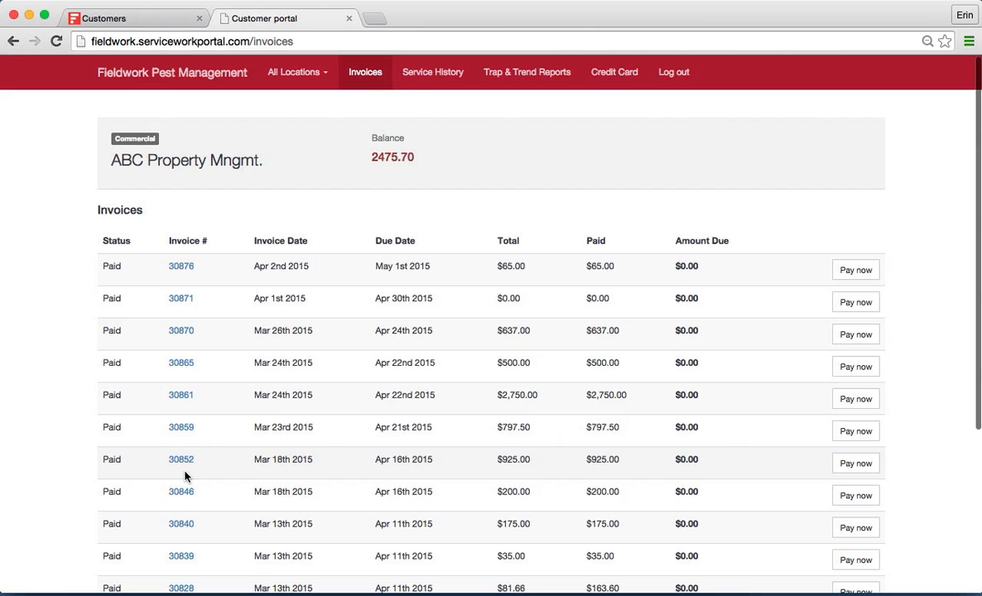
{"action": "left_click", "coordinate": [432, 72]}
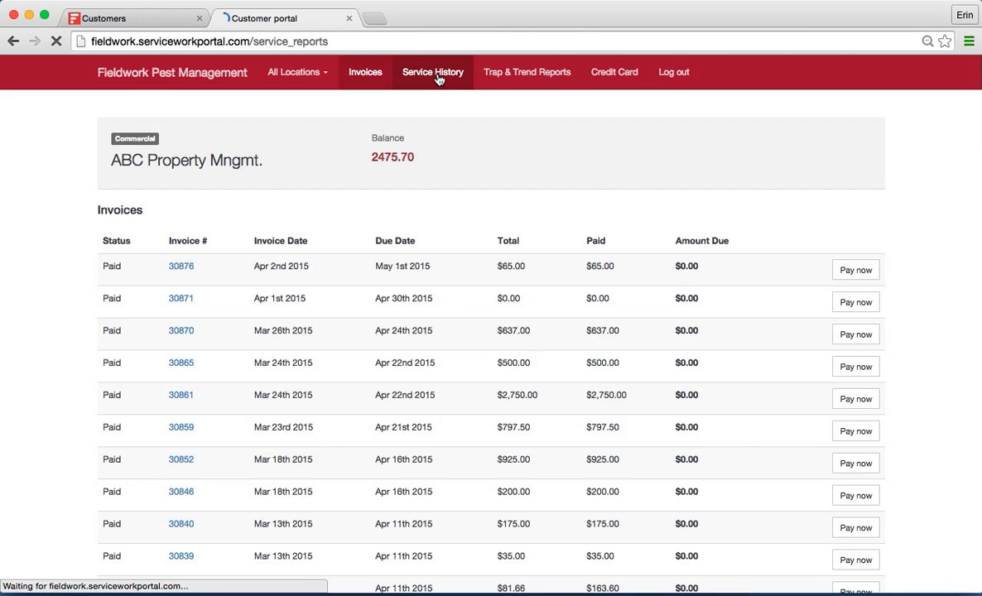
List the account's missed and completed service reports and select completed report 10916
{"action": "left_click", "coordinate": [432, 72]}
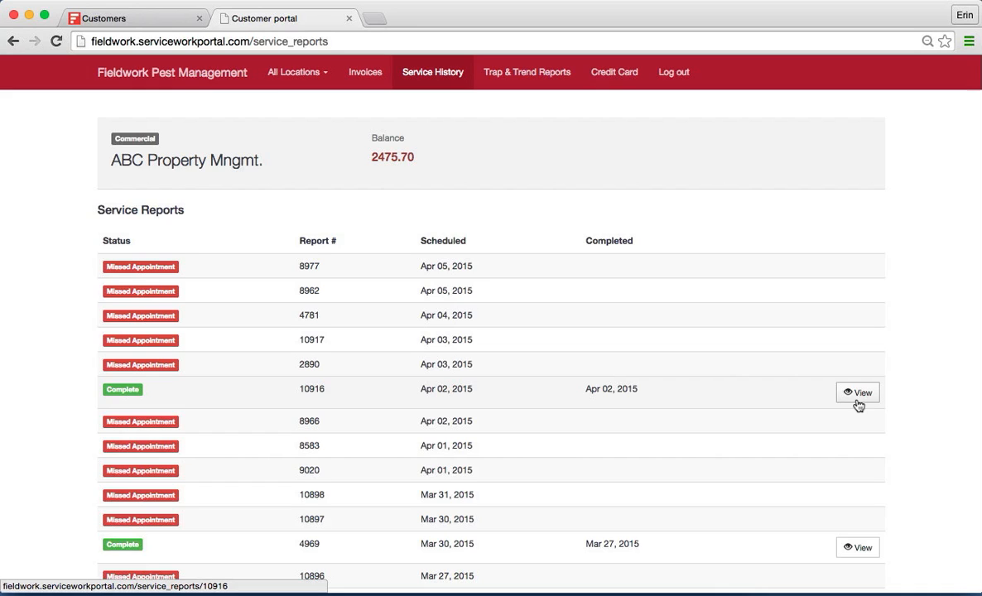
{"action": "left_click", "coordinate": [858, 393]}
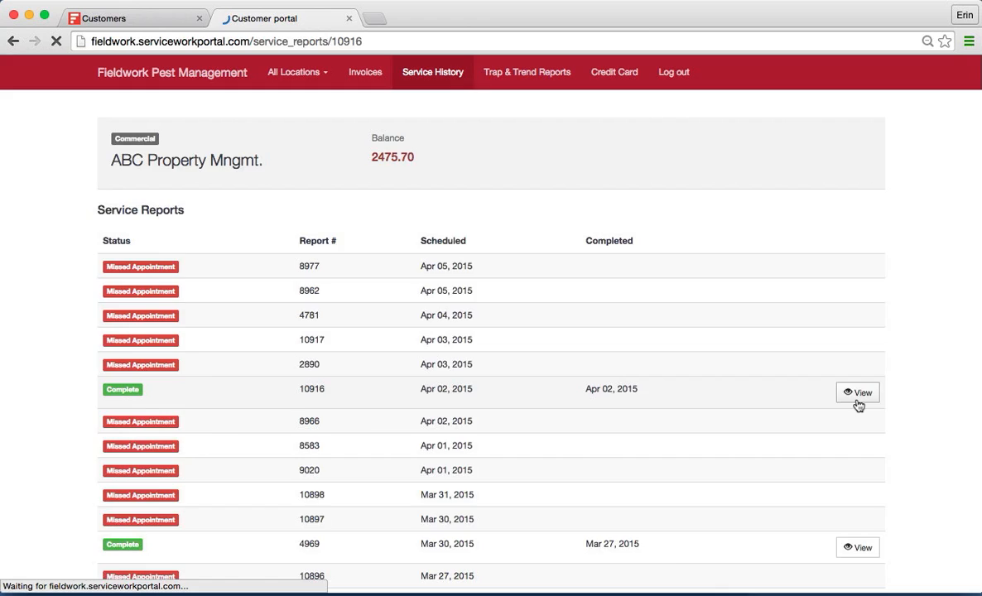
View report 10916's work order and on-site verification map
{"action": "left_click", "coordinate": [858, 393]}
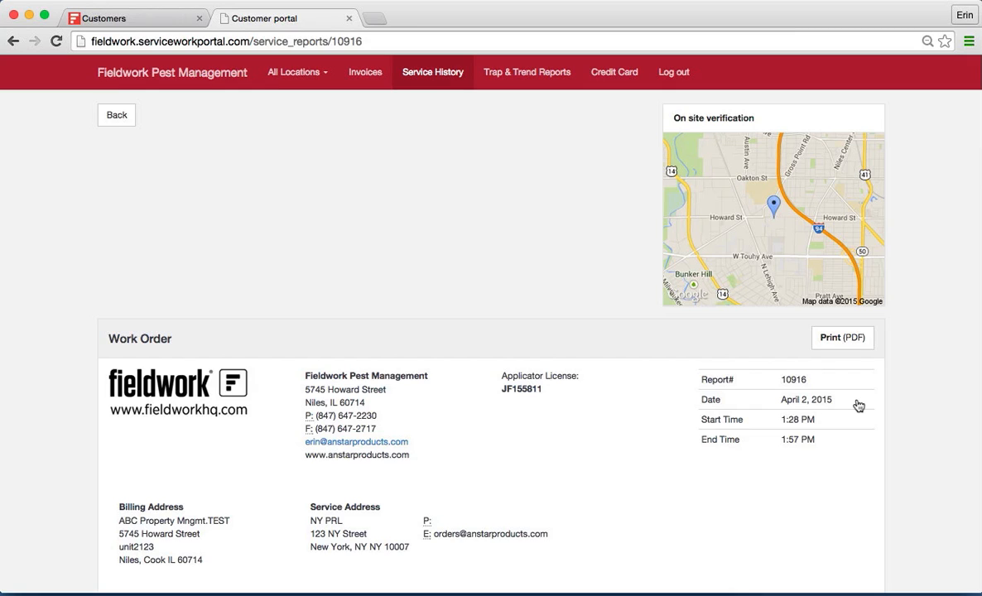
{"action": "mouse_move", "coordinate": [832, 169]}
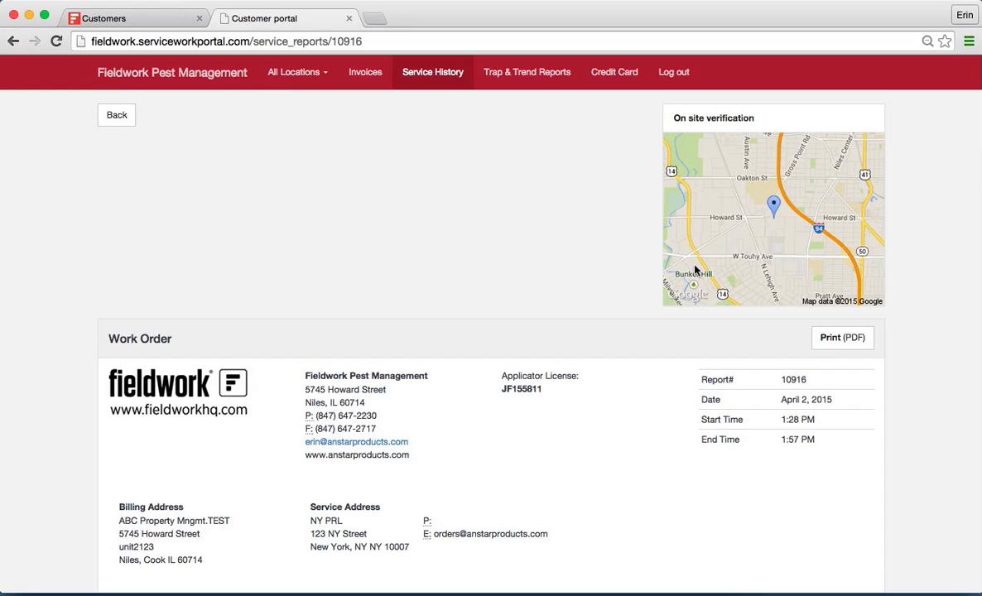
{"action": "mouse_move", "coordinate": [825, 285]}
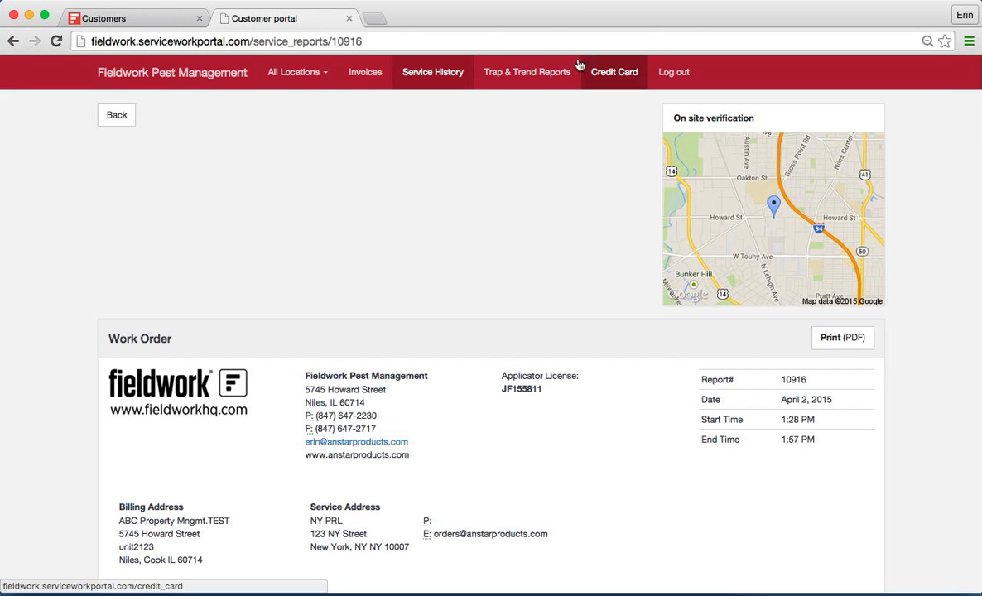
{"action": "left_click", "coordinate": [527, 73]}
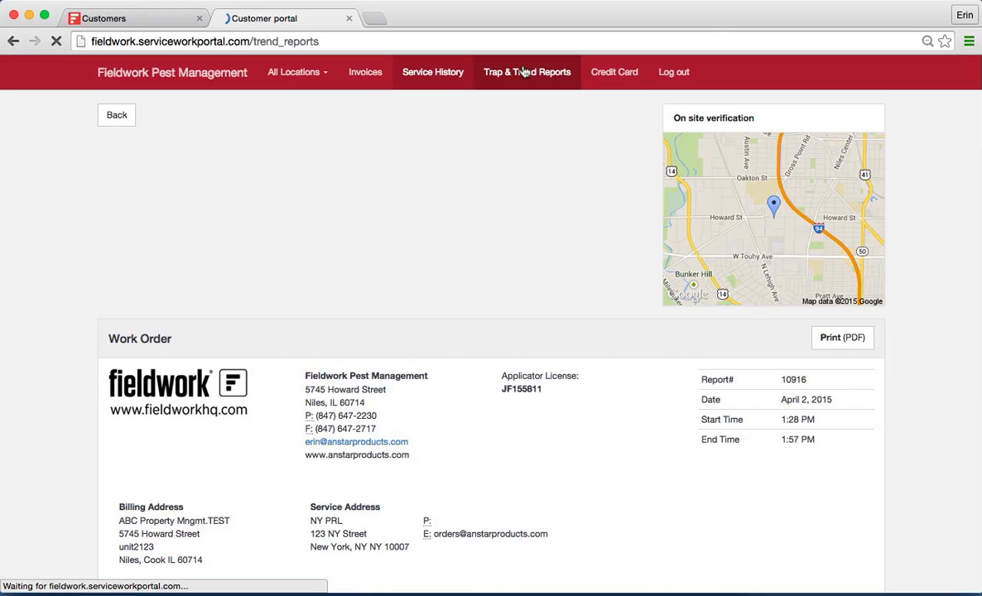
Show the Trap & Trend analysis for April 5–11 2015 reporting zero traps
{"action": "left_click", "coordinate": [527, 73]}
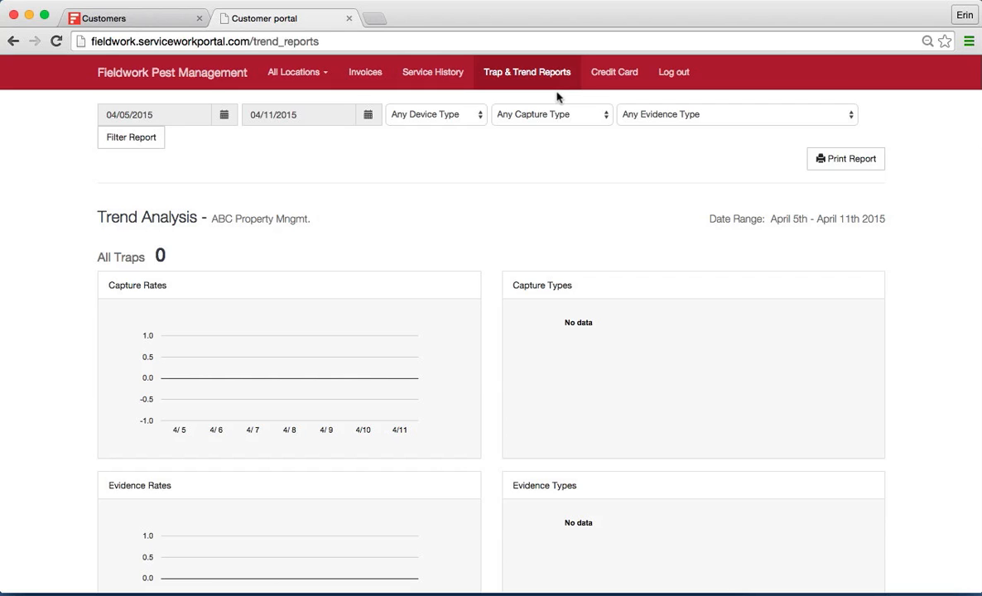
{"action": "scroll", "scroll_direction": "down", "scroll_amount": 3}
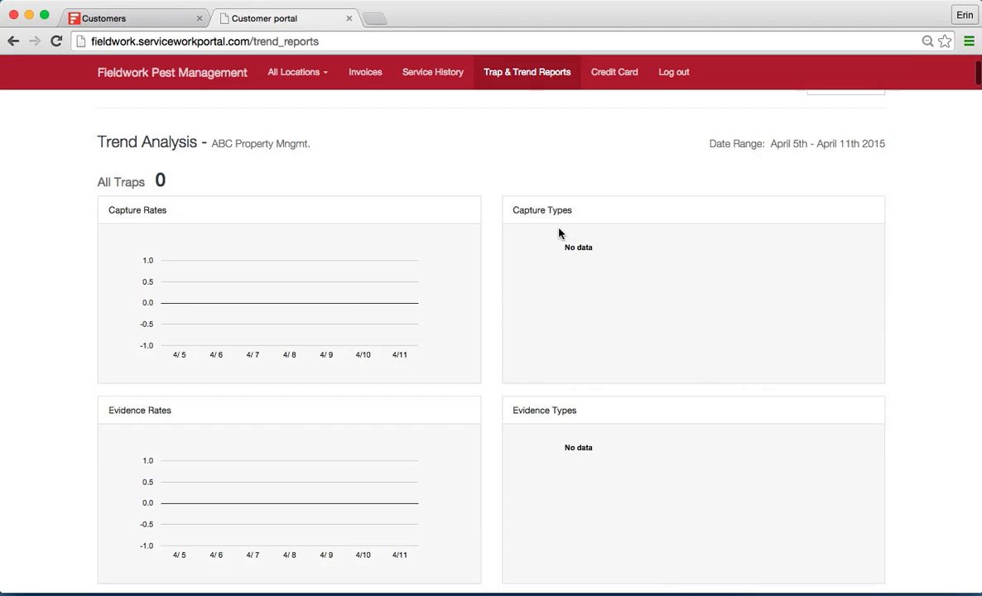
{"action": "scroll", "scroll_direction": "down", "scroll_amount": 3}
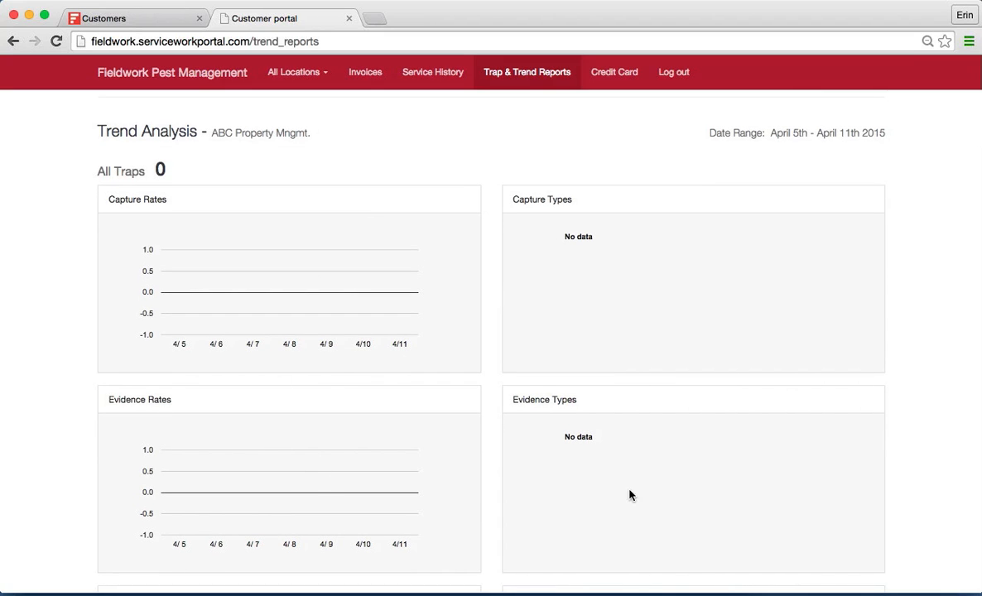
{"action": "mouse_move", "coordinate": [633, 323]}
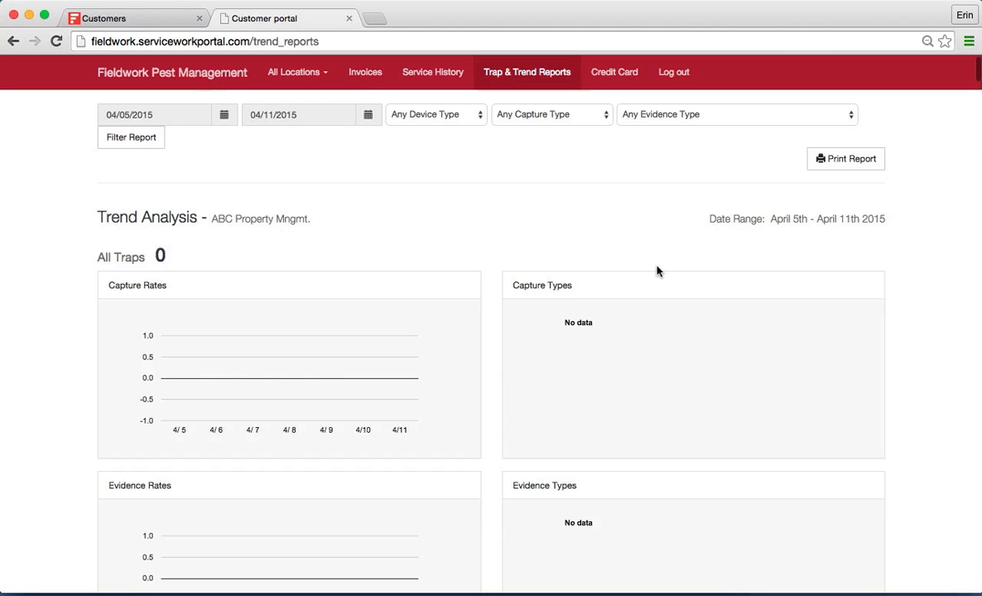
{"action": "mouse_move", "coordinate": [239, 89]}
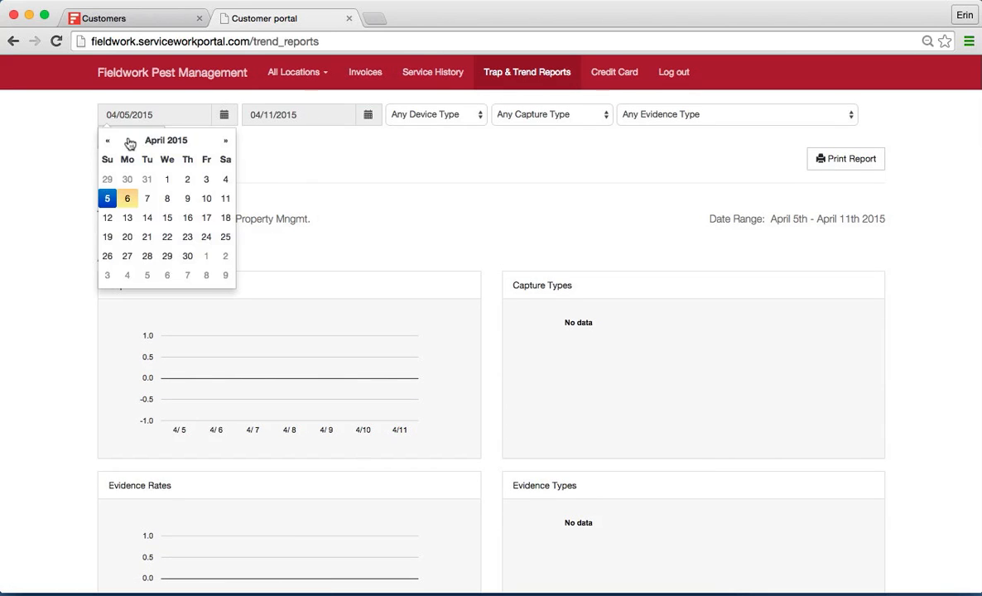
Filter the trend analysis to 11/01/2014–04/11/2015, reporting 183 traps, and request its printable PDF
{"action": "left_click", "coordinate": [108, 139]}
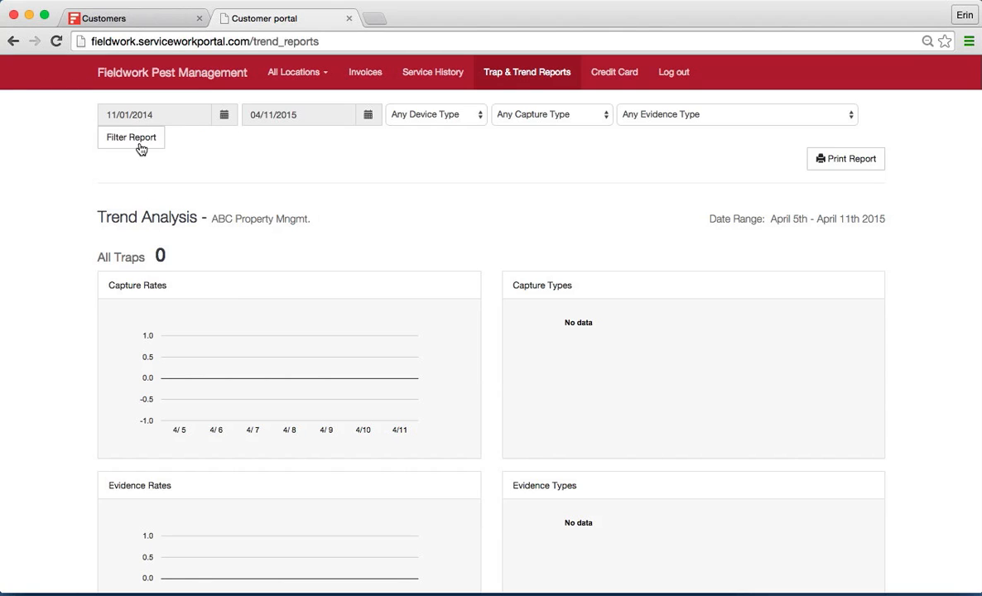
{"action": "left_click", "coordinate": [131, 136]}
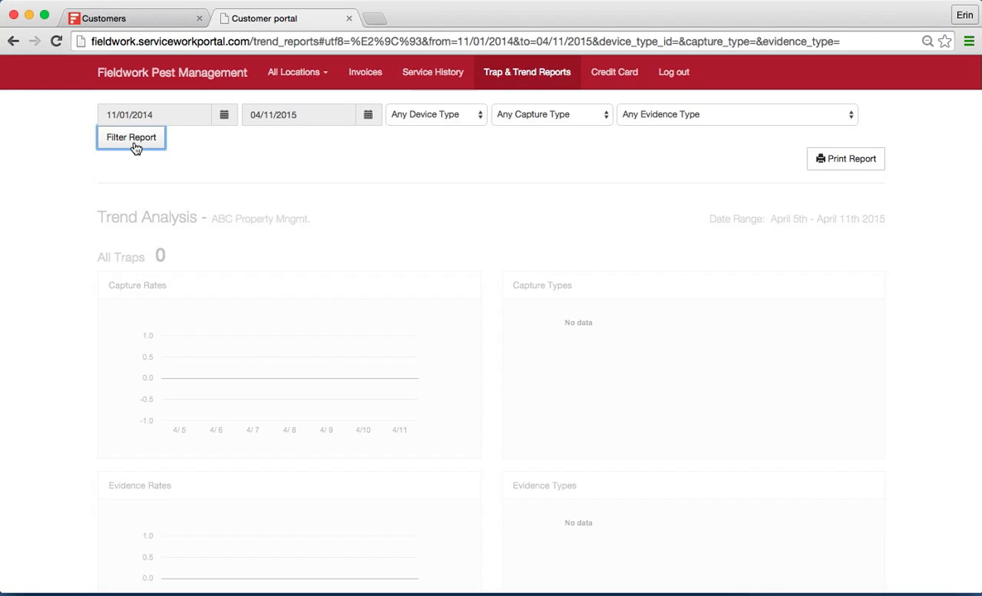
{"action": "left_click", "coordinate": [131, 137]}
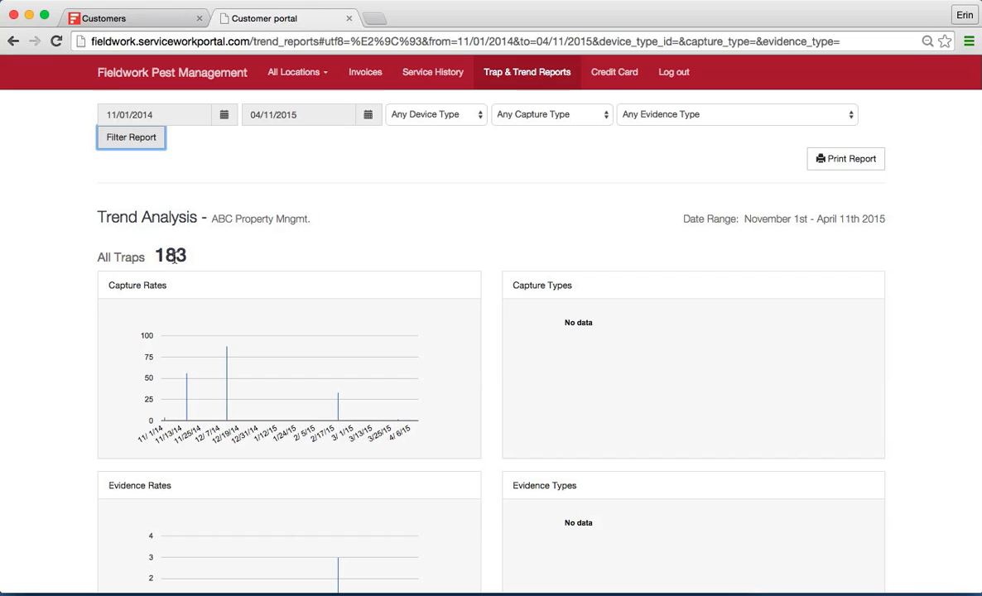
{"action": "mouse_move", "coordinate": [185, 273]}
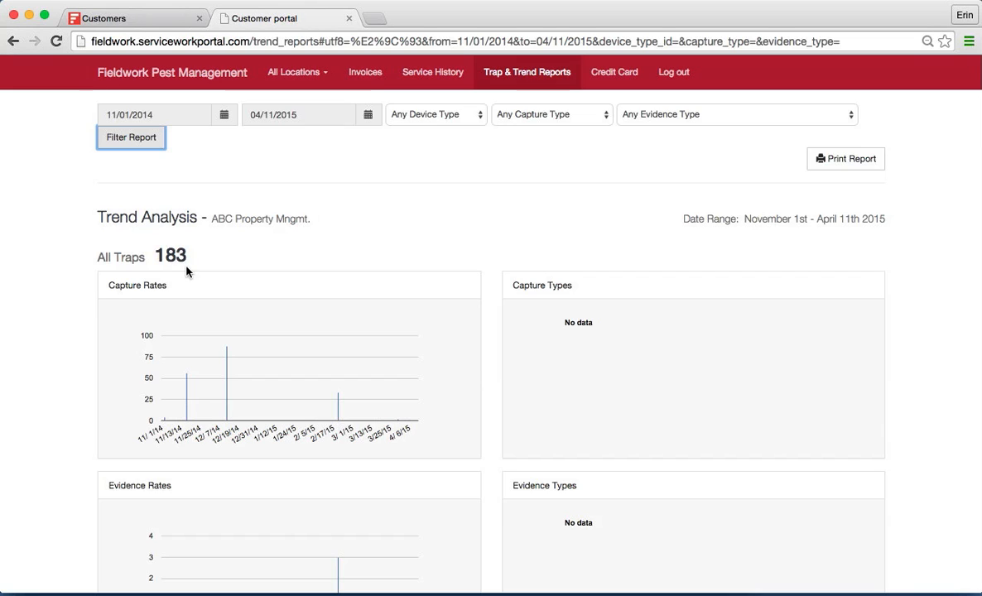
{"action": "mouse_move", "coordinate": [800, 153]}
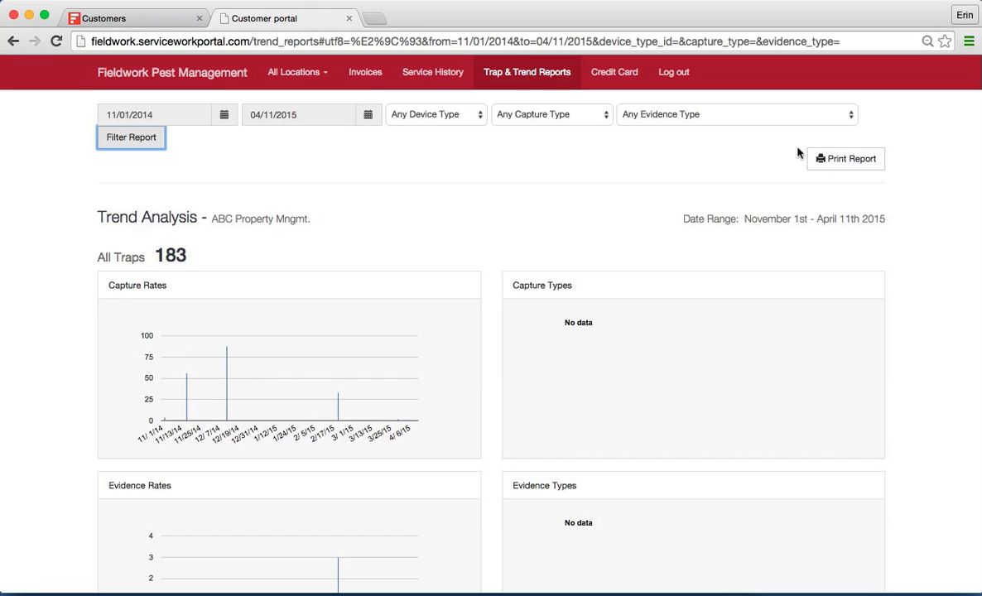
{"action": "left_click", "coordinate": [845, 159]}
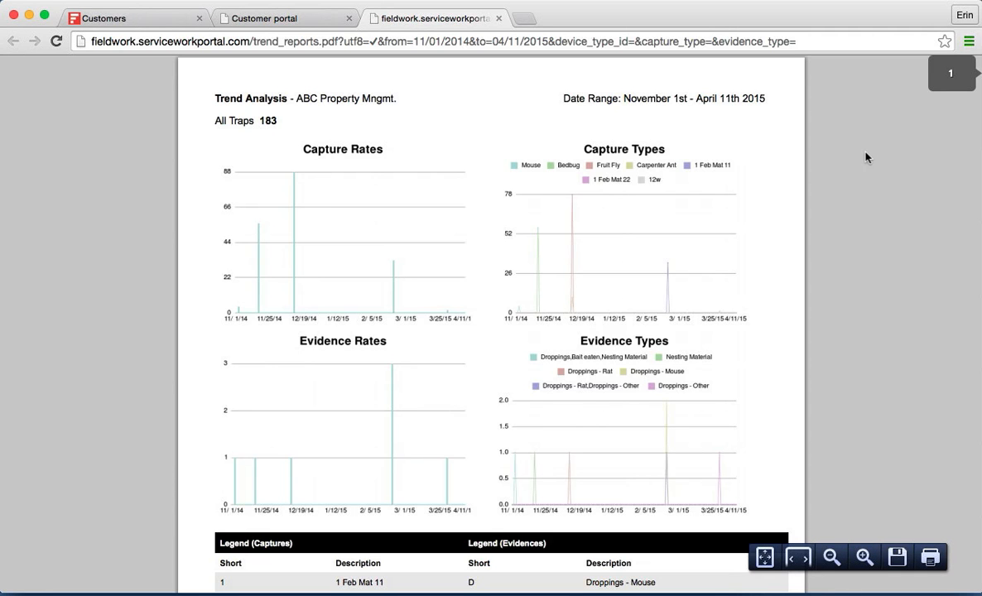
{"action": "mouse_move", "coordinate": [742, 106]}
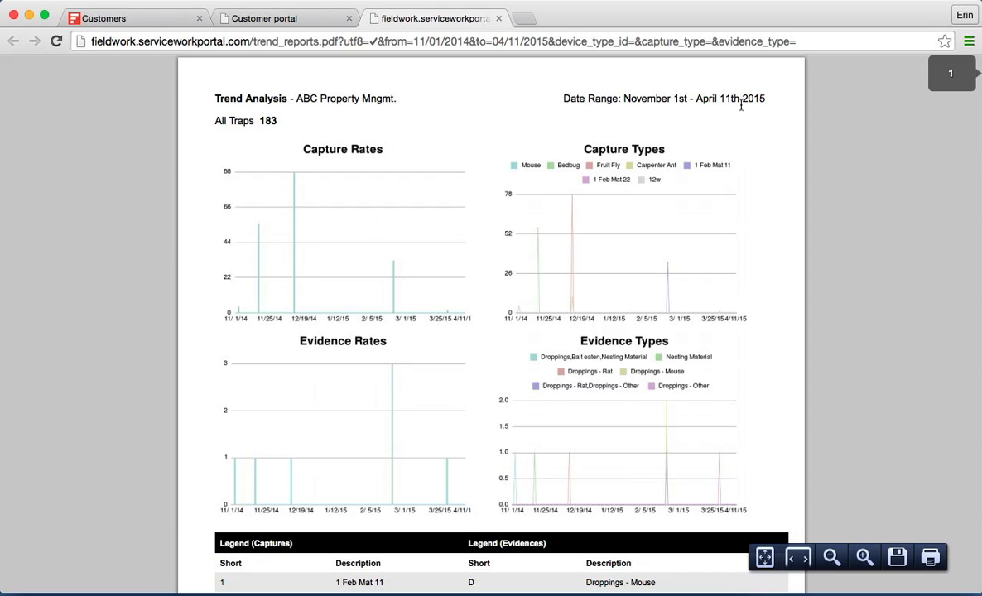
{"action": "mouse_move", "coordinate": [306, 99]}
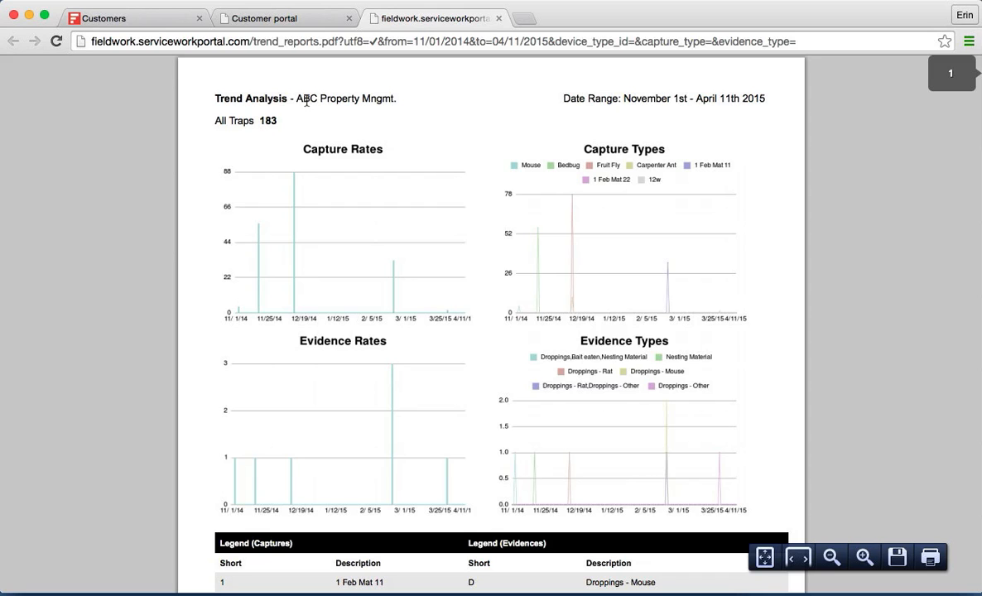
{"action": "mouse_move", "coordinate": [578, 267]}
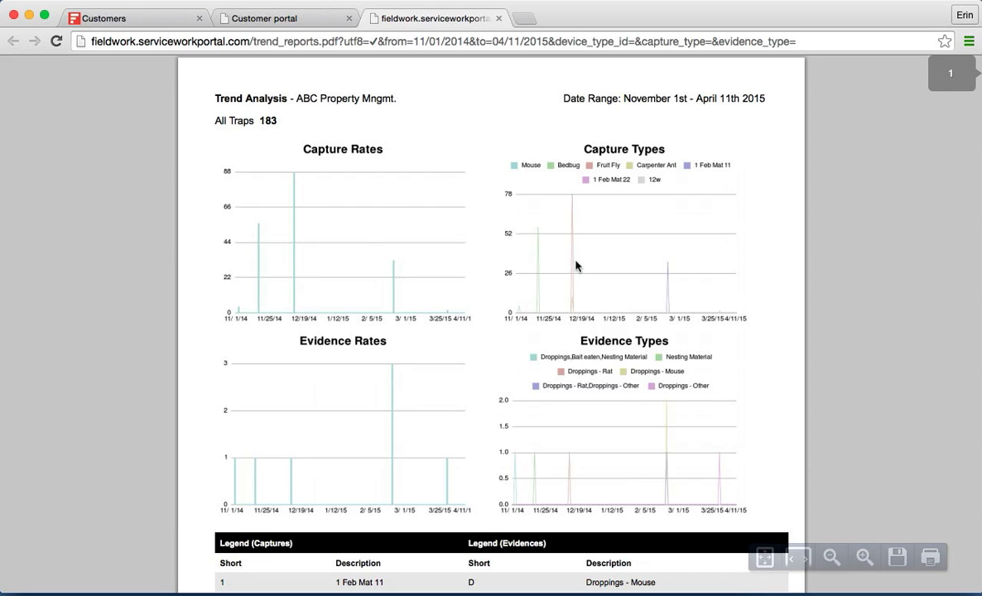
Page through the PDF's legends and per-device capture and evidence table
{"action": "scroll", "scroll_direction": "down", "scroll_amount": 3}
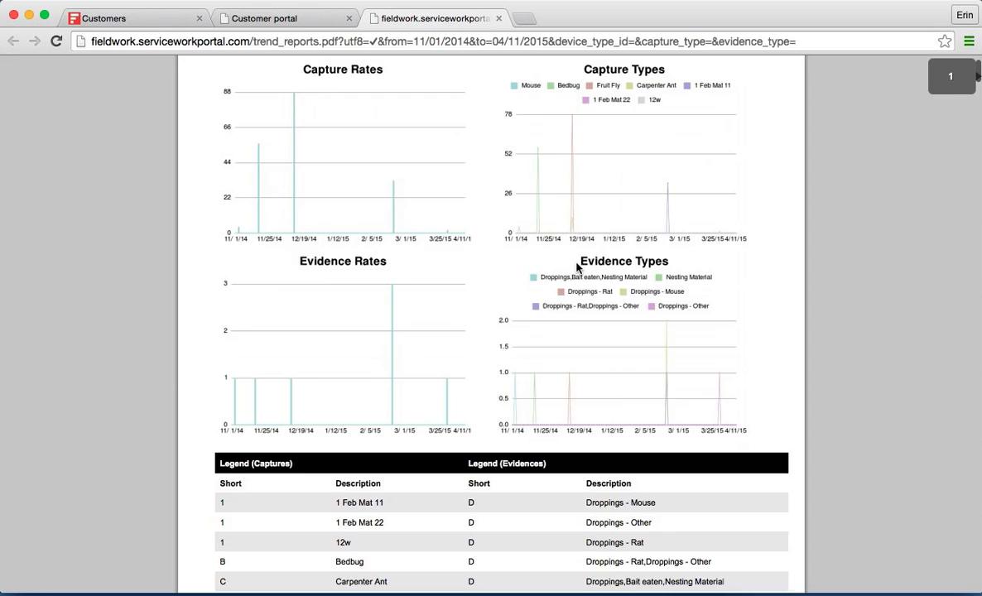
{"action": "scroll", "scroll_direction": "down", "scroll_amount": 3}
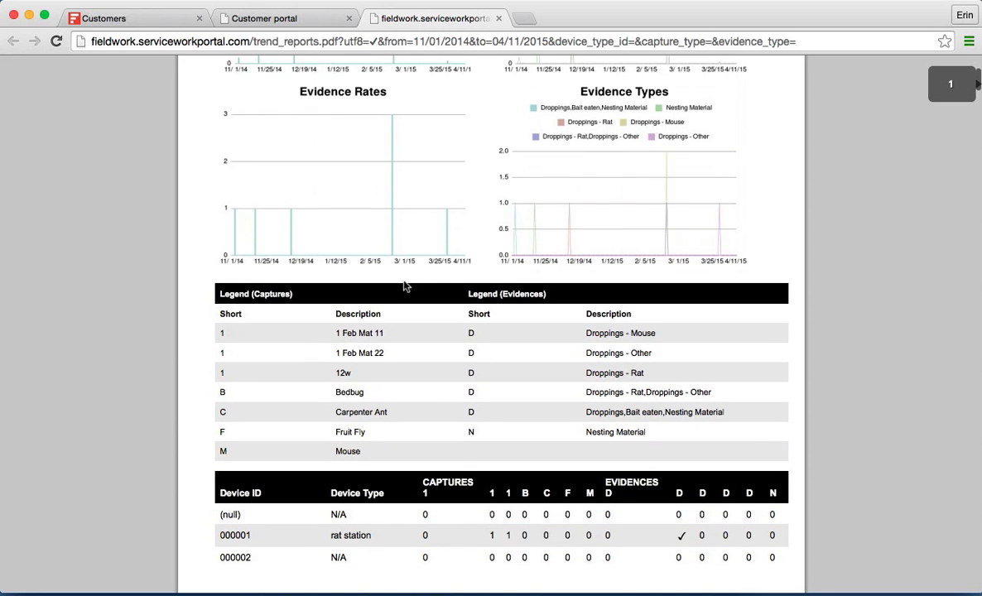
{"action": "scroll", "scroll_direction": "down", "scroll_amount": 3}
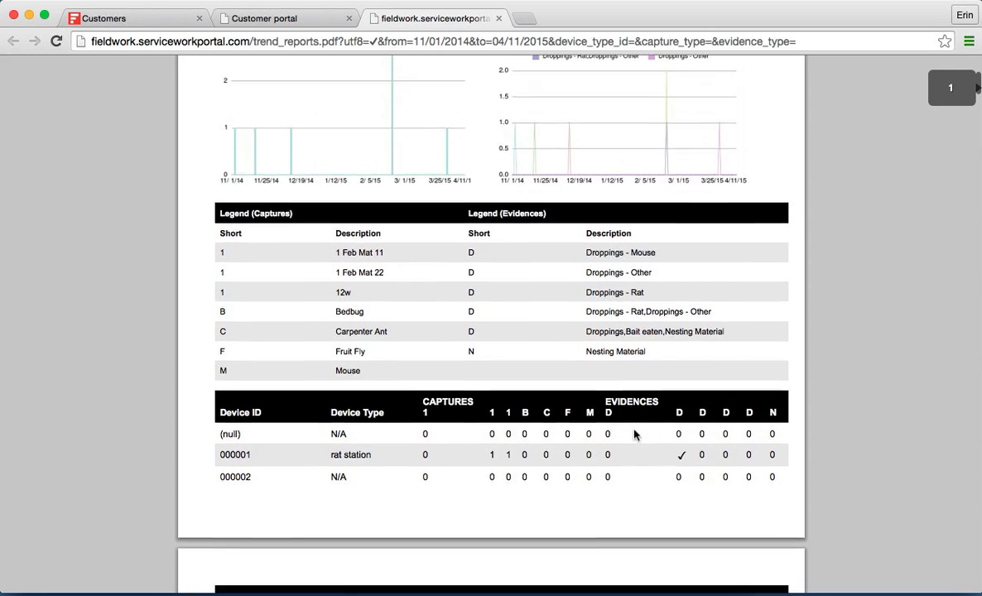
{"action": "scroll", "scroll_direction": "down", "scroll_amount": 3}
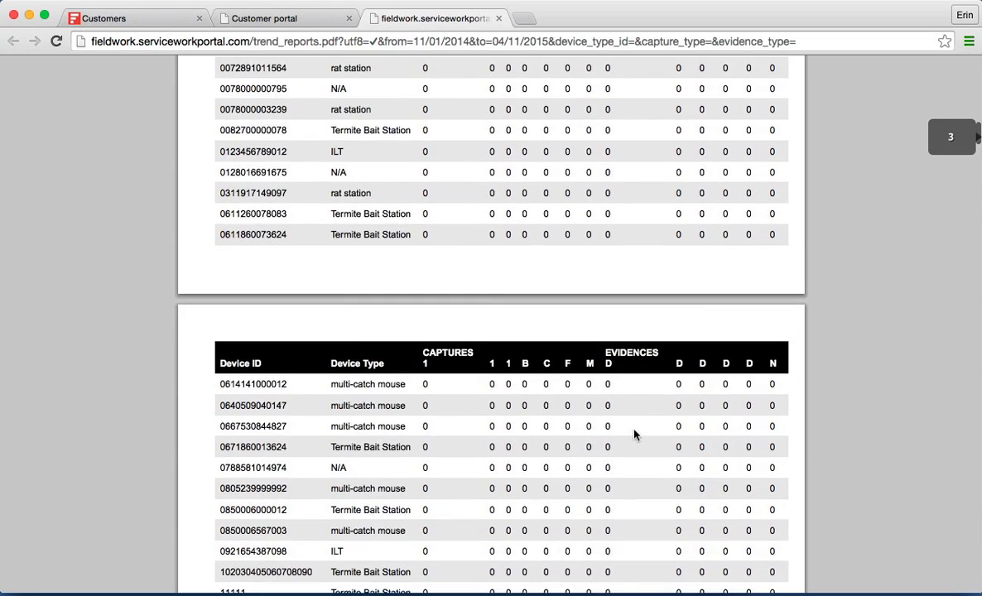
{"action": "scroll", "scroll_direction": "down", "scroll_amount": 3}
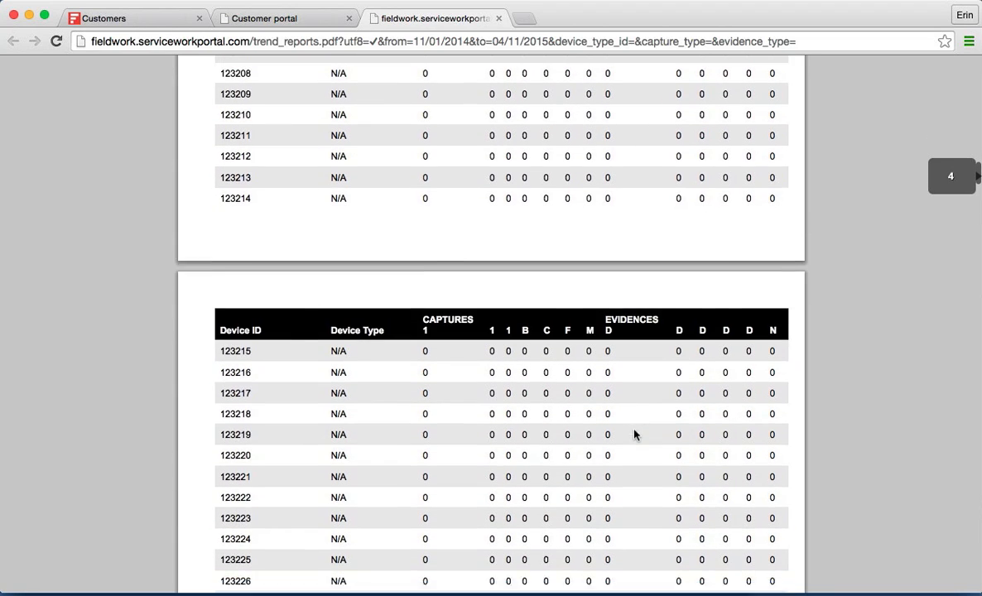
{"action": "scroll", "scroll_direction": "down", "scroll_amount": 3}
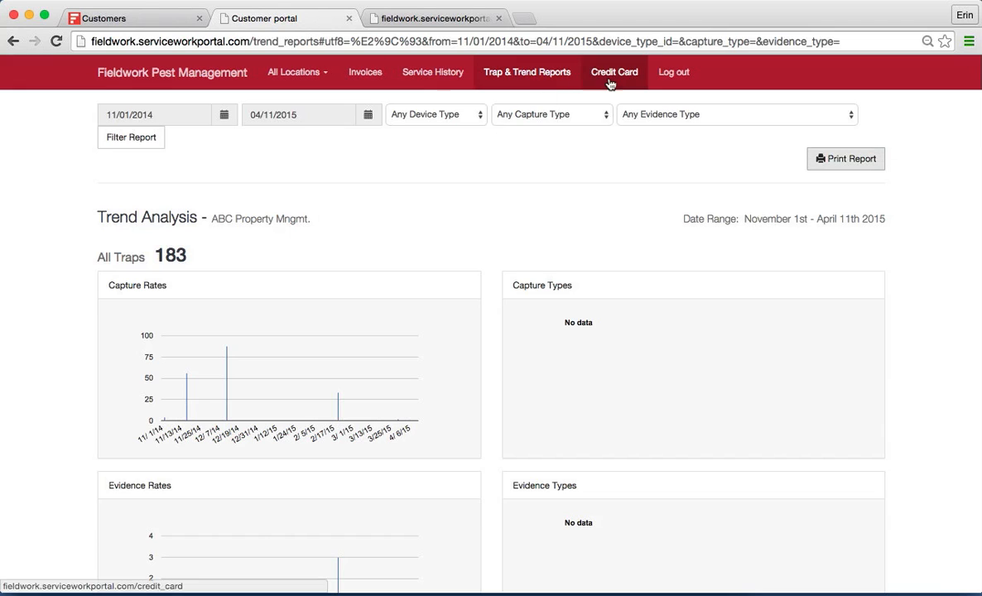
Go to the Credit Card page showing the active Visa ending 0470 and the new-card form
{"action": "left_click", "coordinate": [613, 73]}
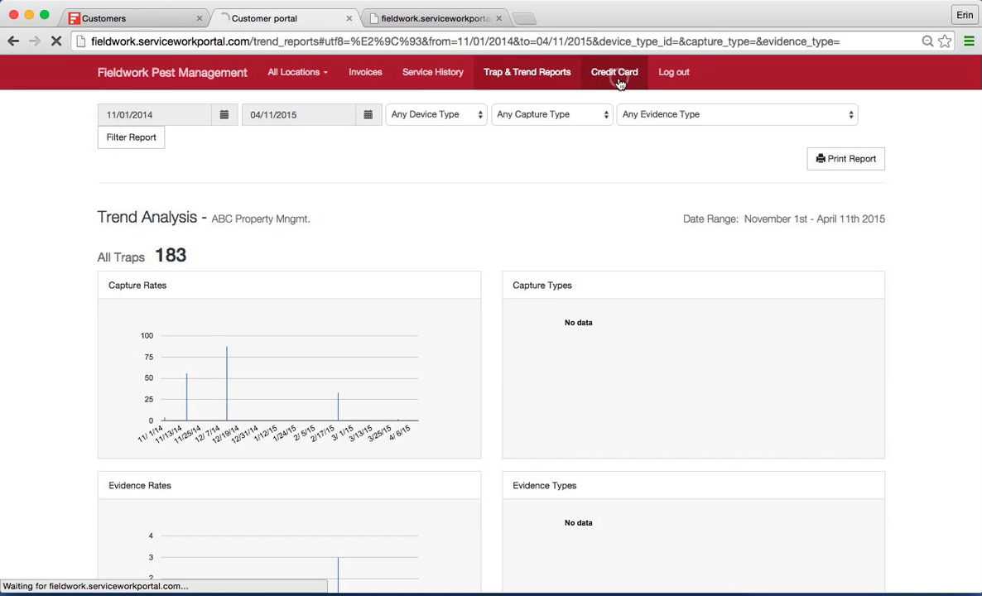
{"action": "left_click", "coordinate": [614, 73]}
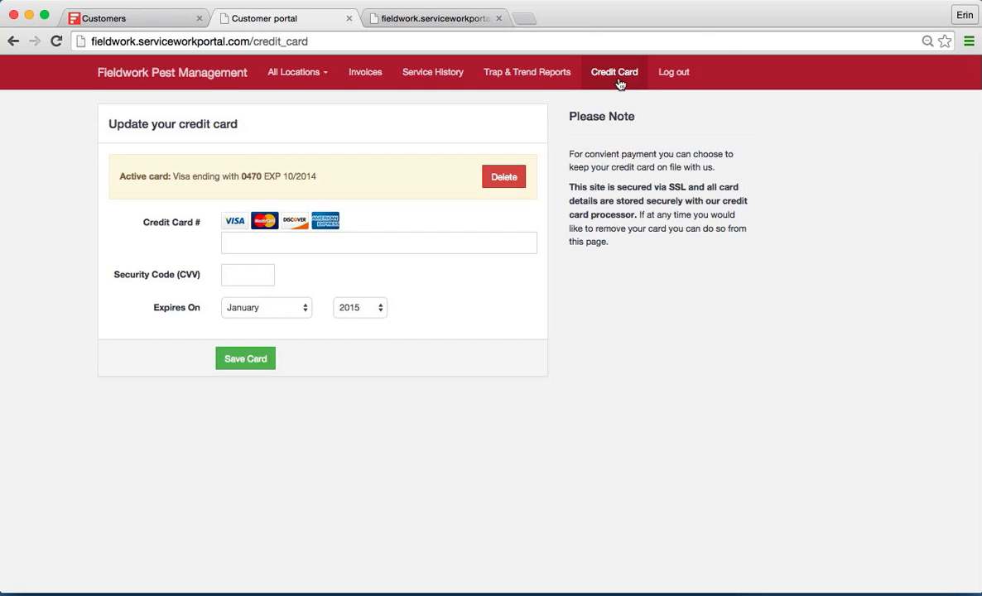
{"action": "mouse_move", "coordinate": [344, 235]}
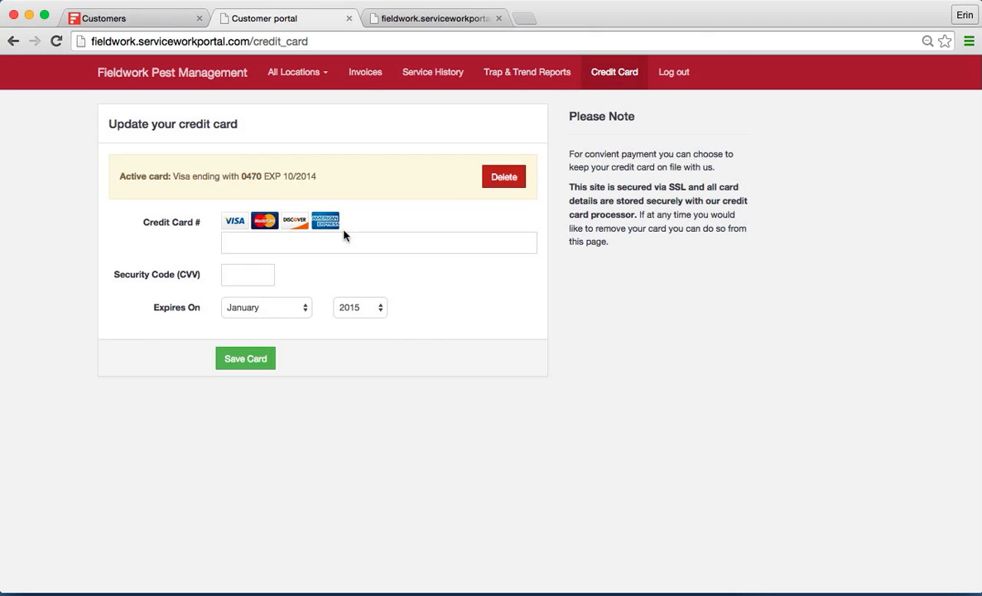
{"action": "mouse_move", "coordinate": [255, 104]}
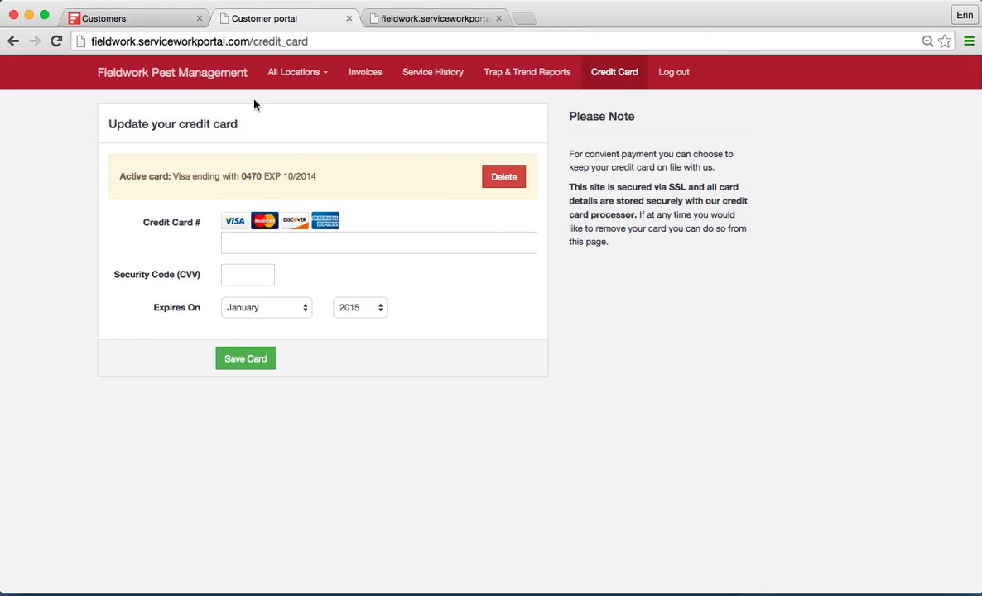
{"action": "mouse_move", "coordinate": [366, 73]}
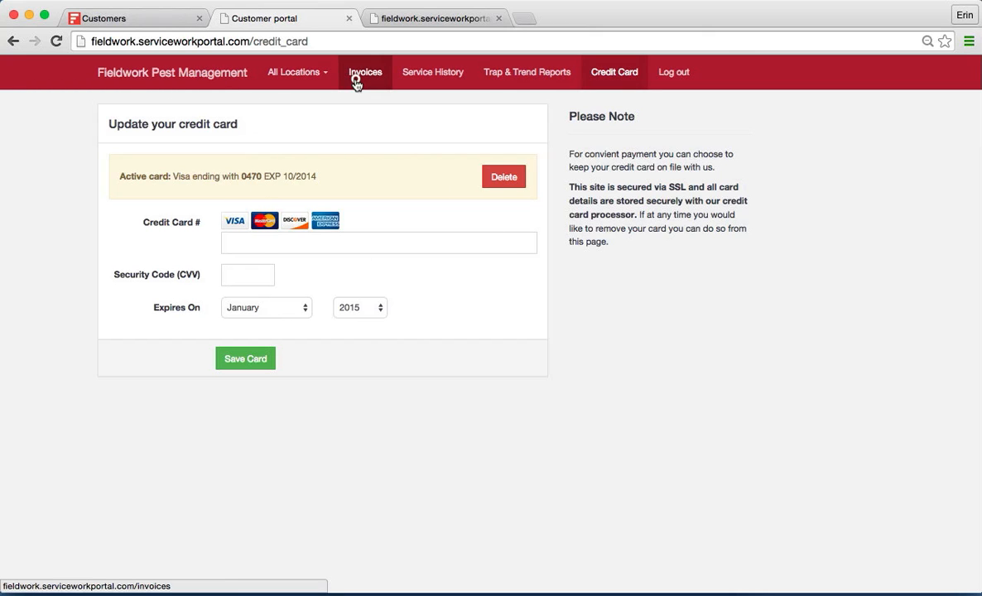
From the Invoices list, show the Pay now view of invoice 30852 with $0.00 due and no PayPal payments
{"action": "left_click", "coordinate": [366, 72]}
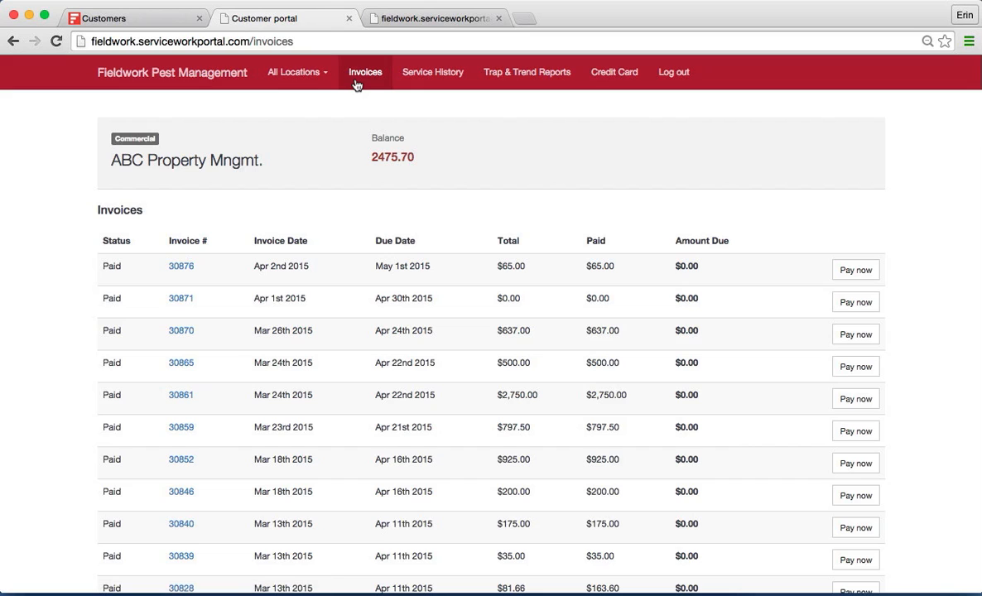
{"action": "mouse_move", "coordinate": [854, 464]}
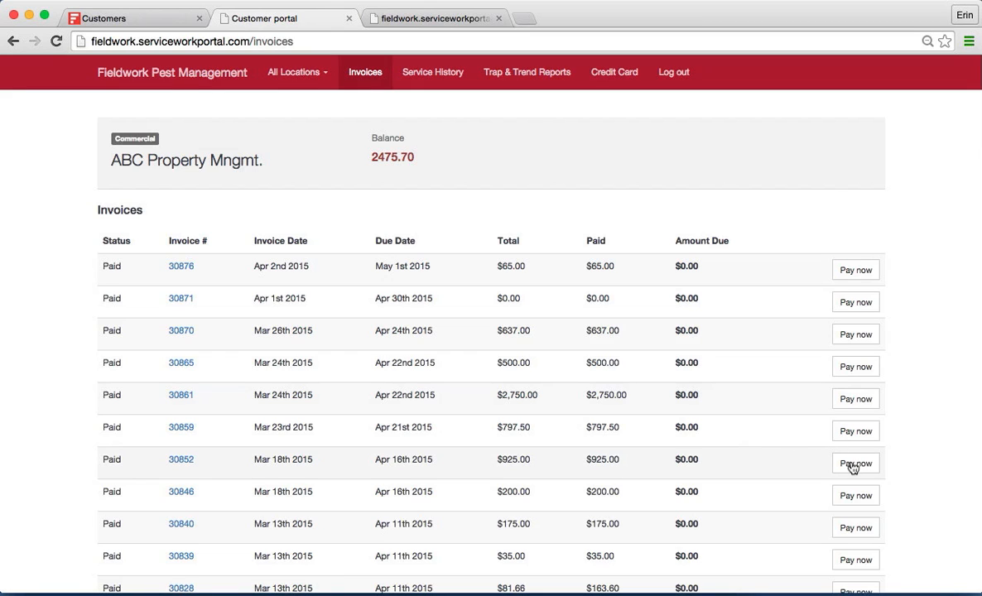
{"action": "left_click", "coordinate": [854, 464]}
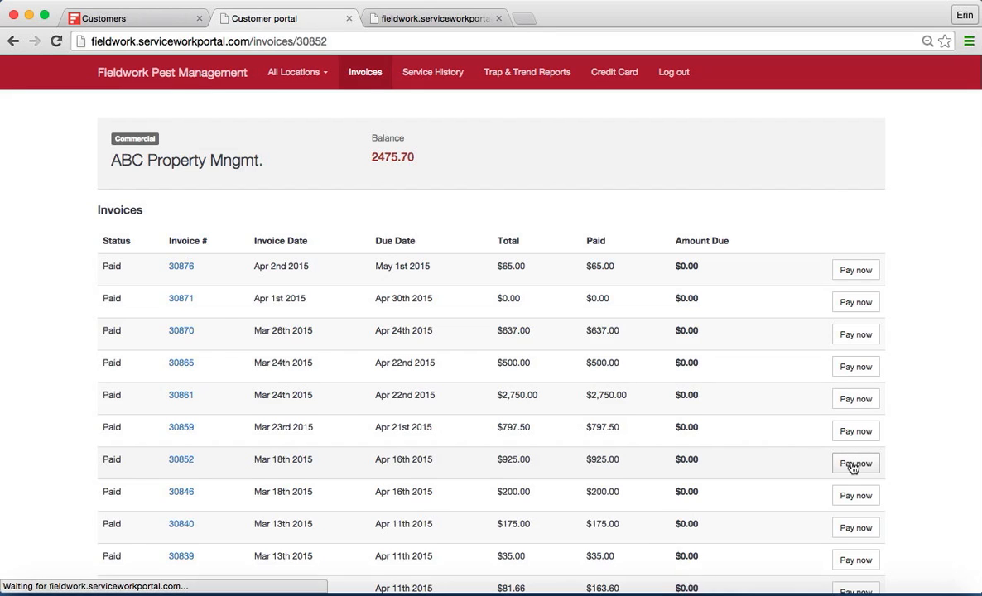
{"action": "left_click", "coordinate": [855, 464]}
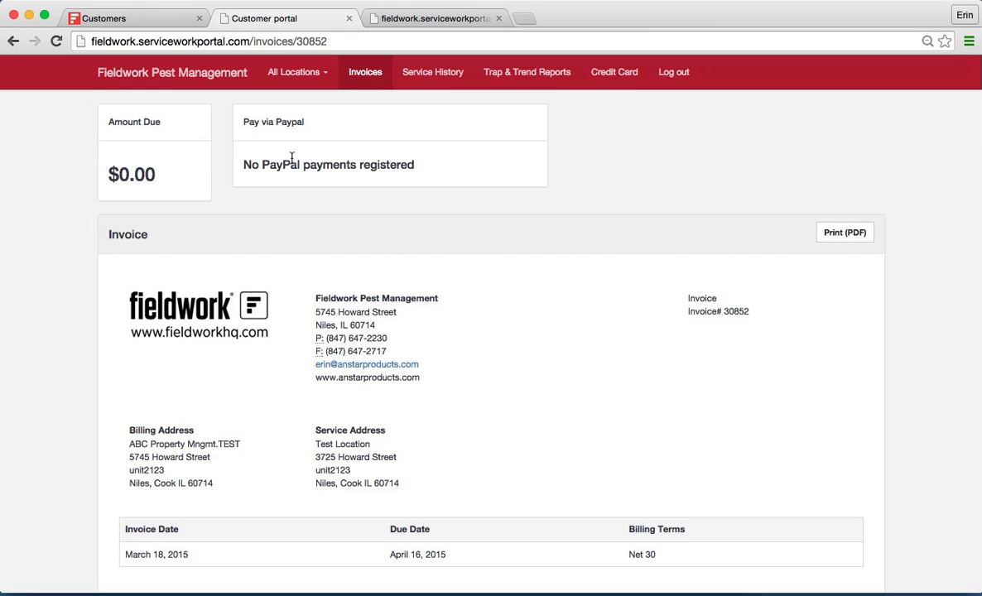
{"action": "mouse_move", "coordinate": [309, 122]}
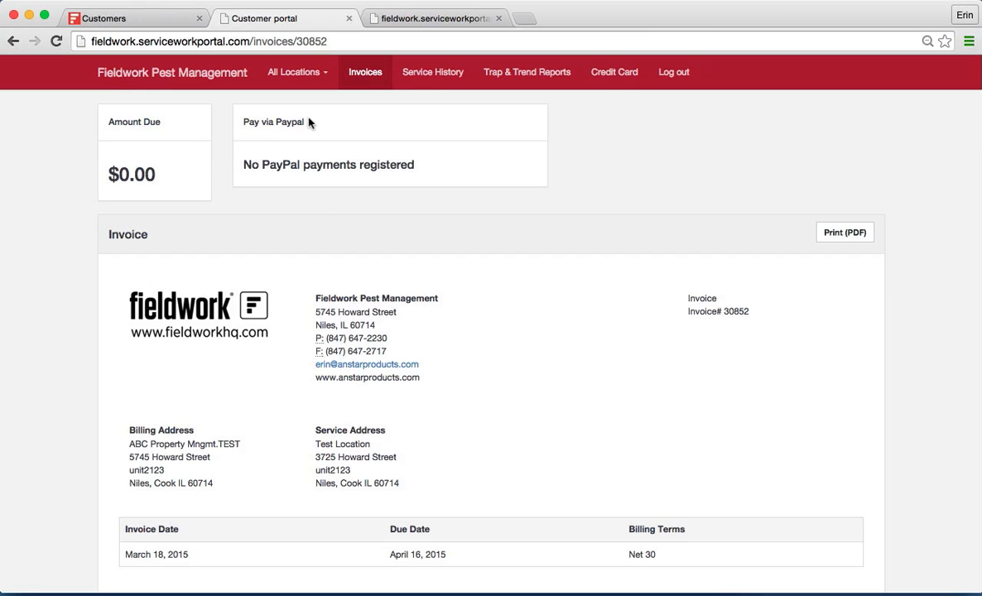